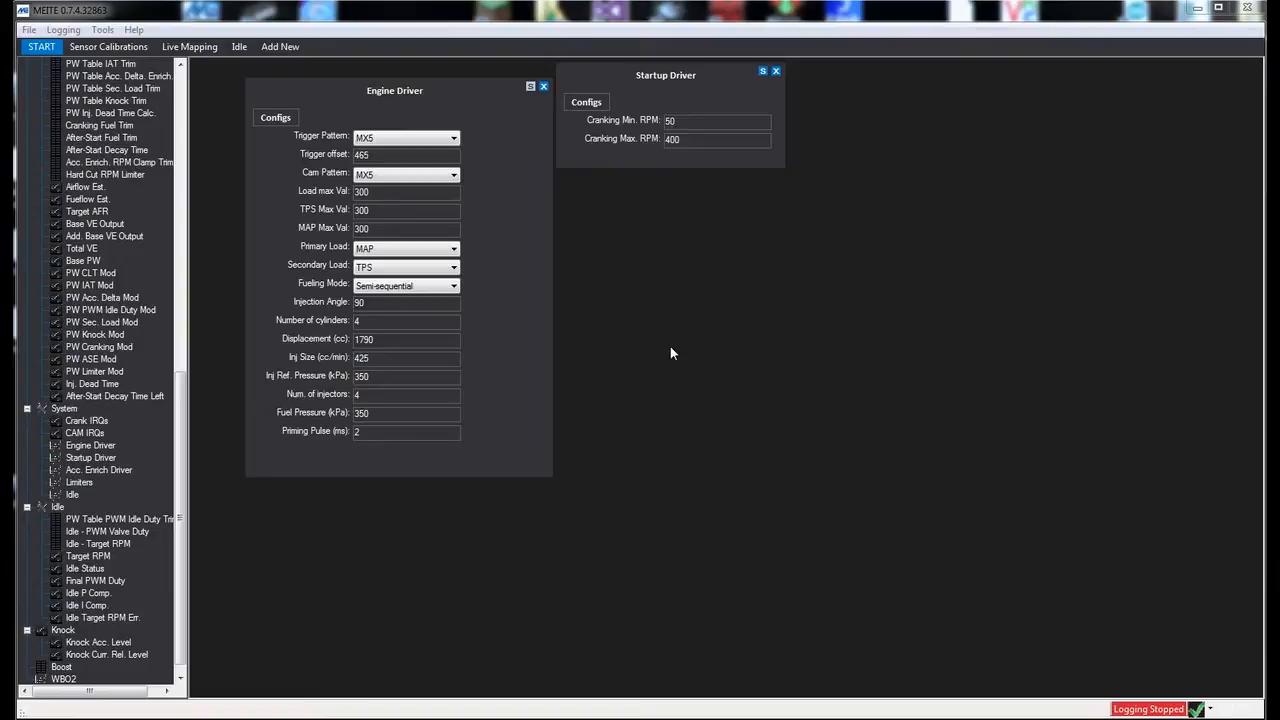
mouse_move(698, 286)
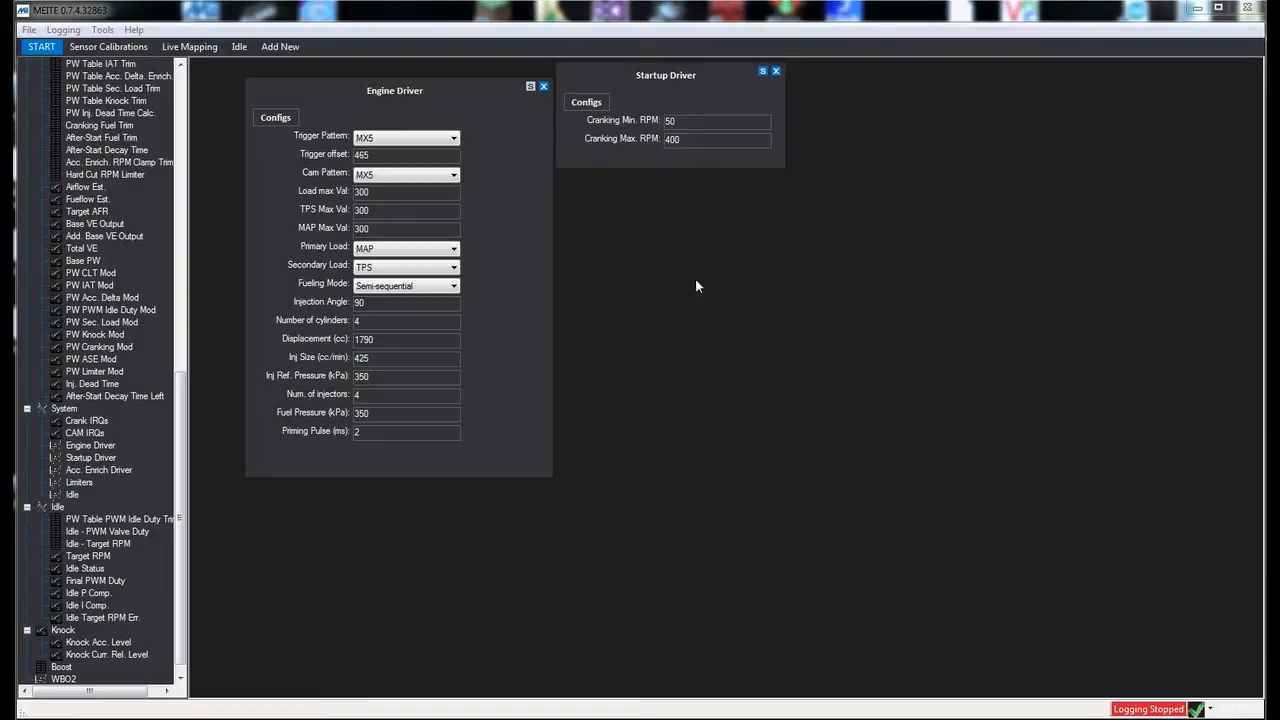
mouse_move(476, 282)
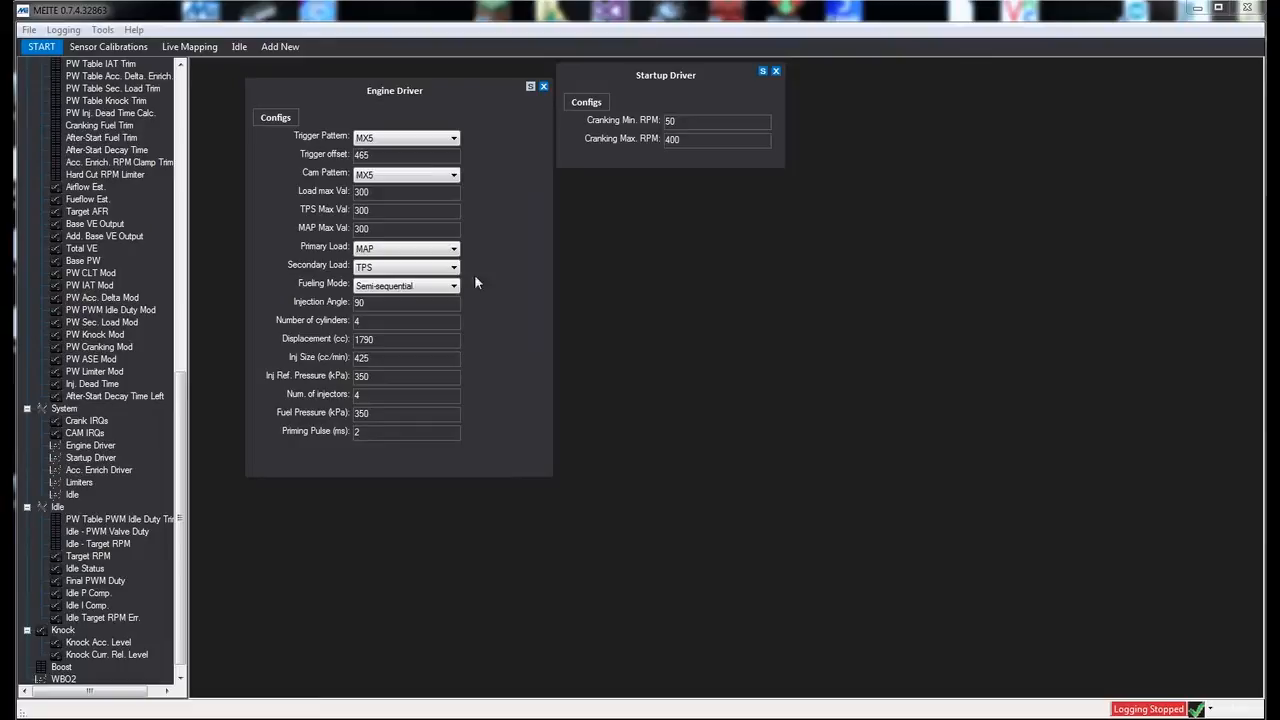
mouse_move(900, 652)
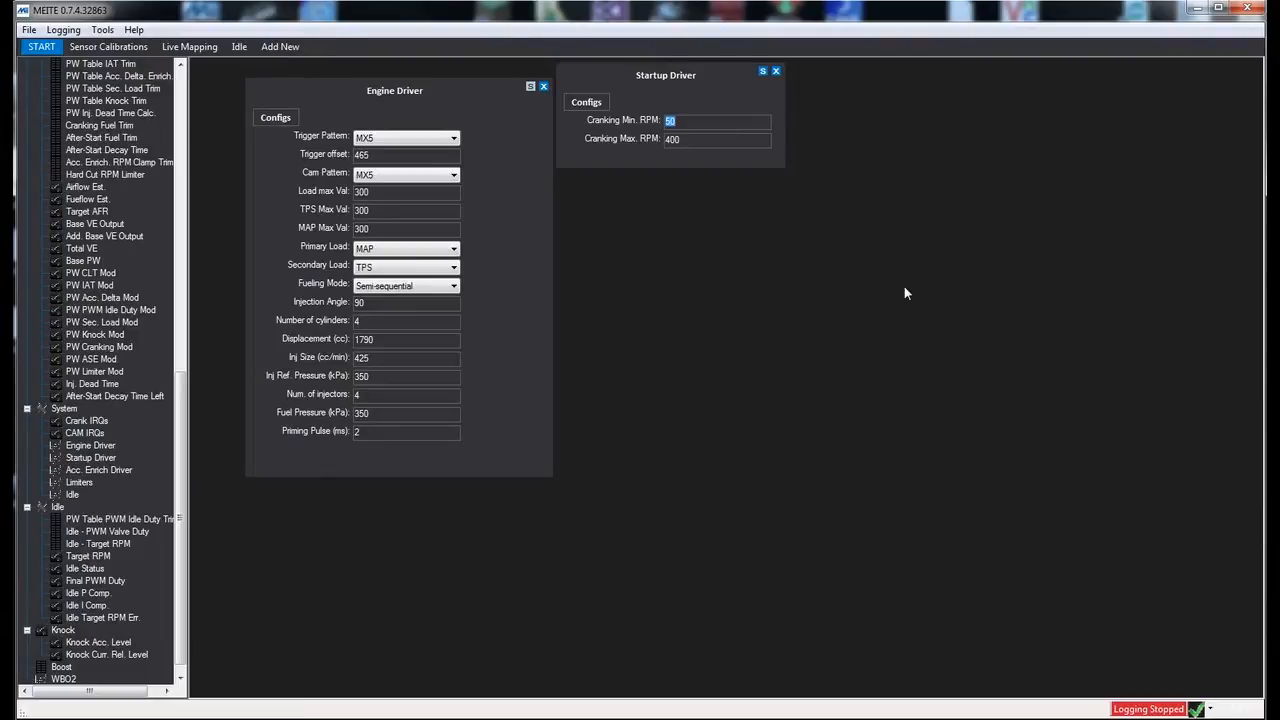
mouse_move(752, 168)
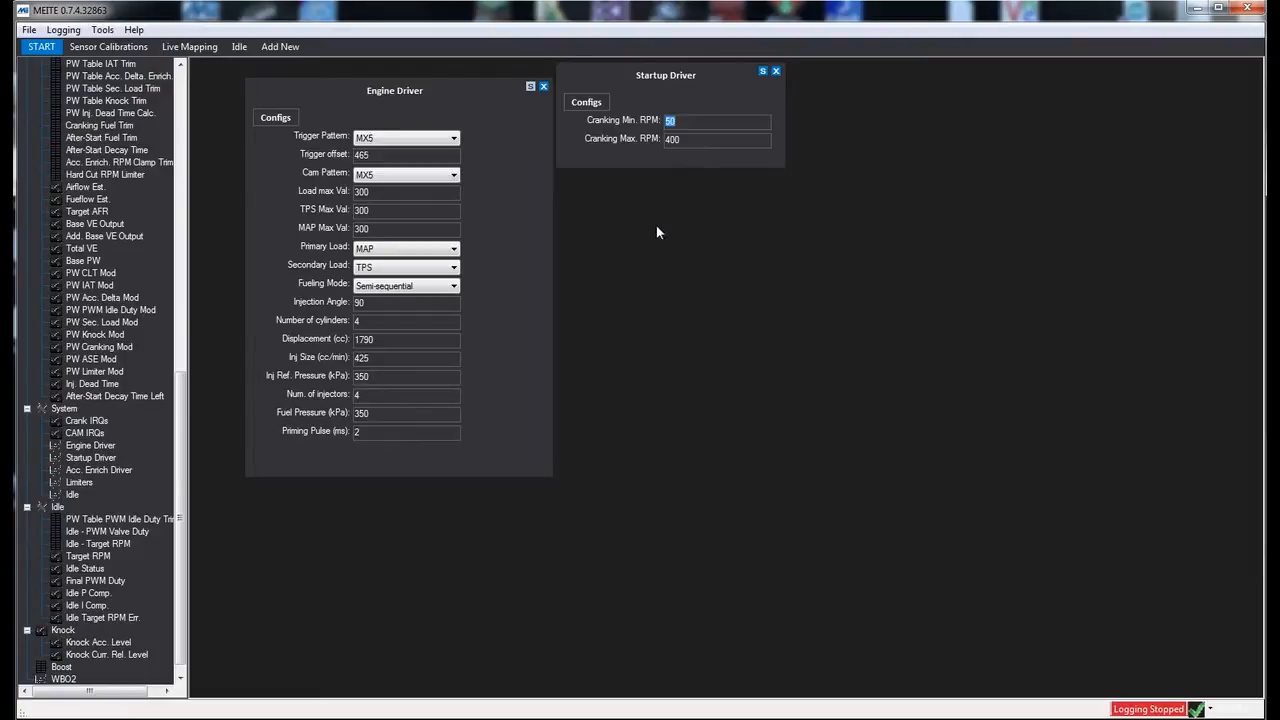
mouse_move(656, 232)
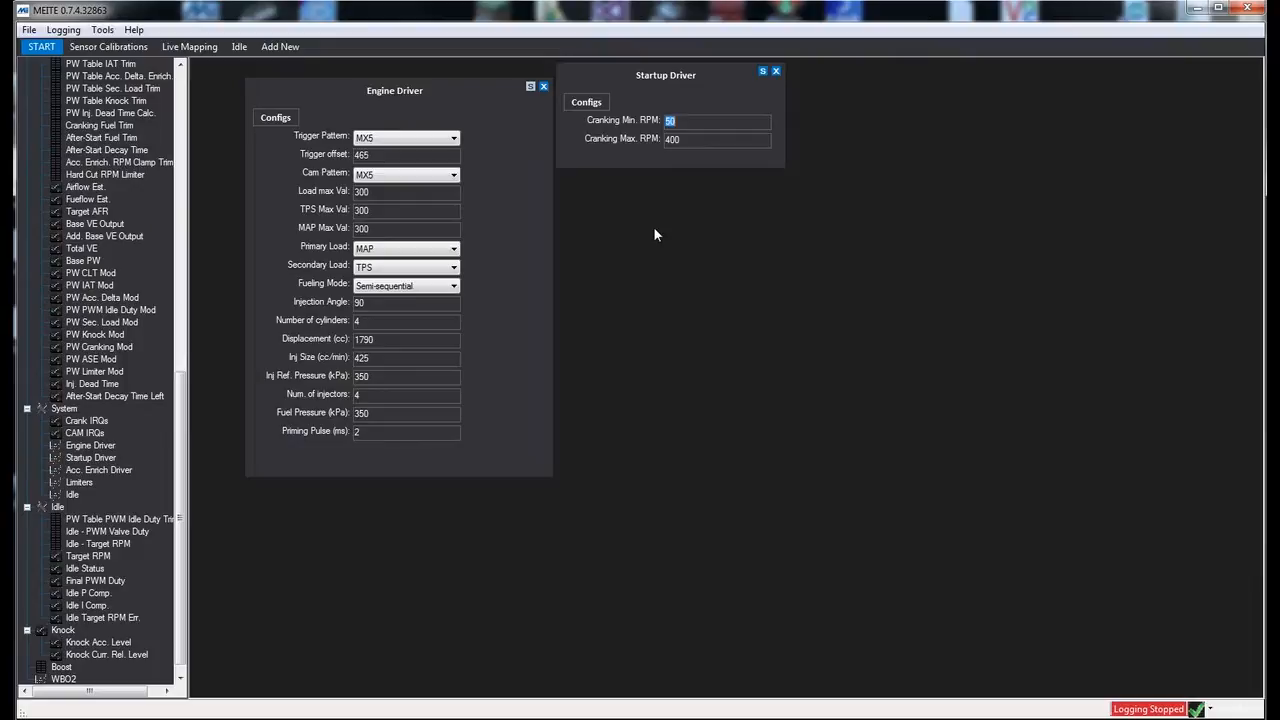
mouse_move(576, 92)
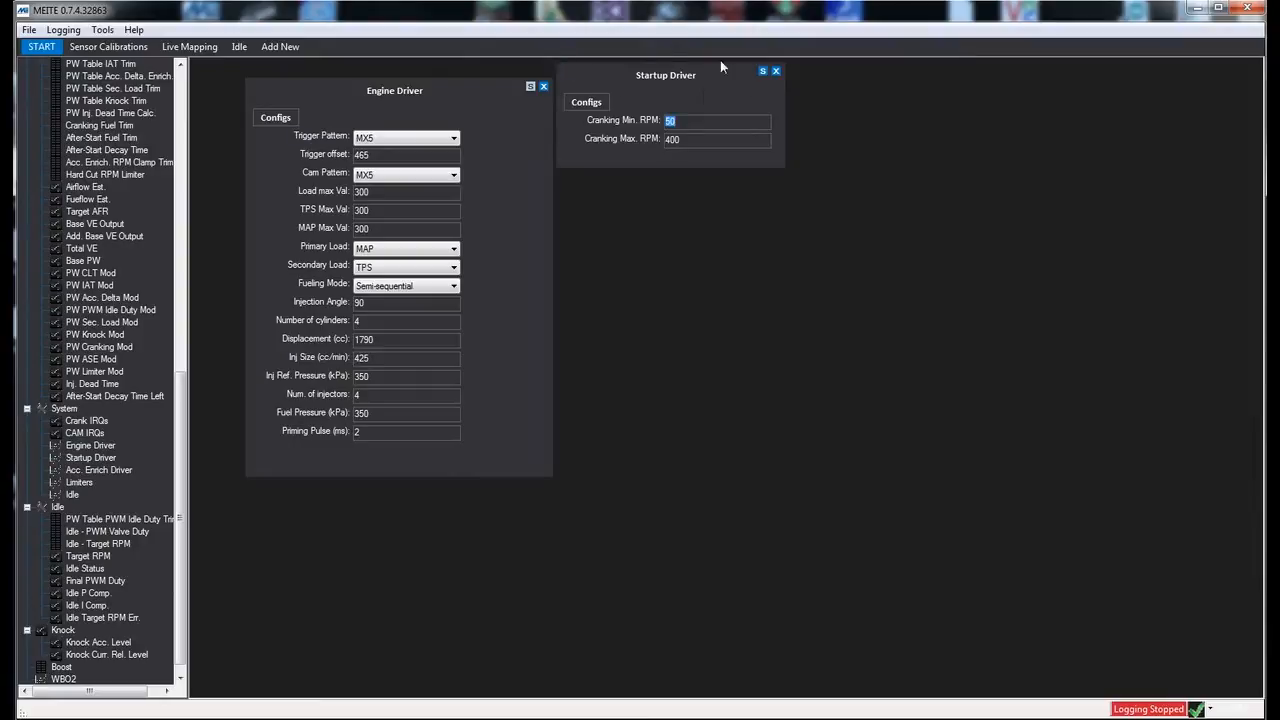
mouse_move(556, 64)
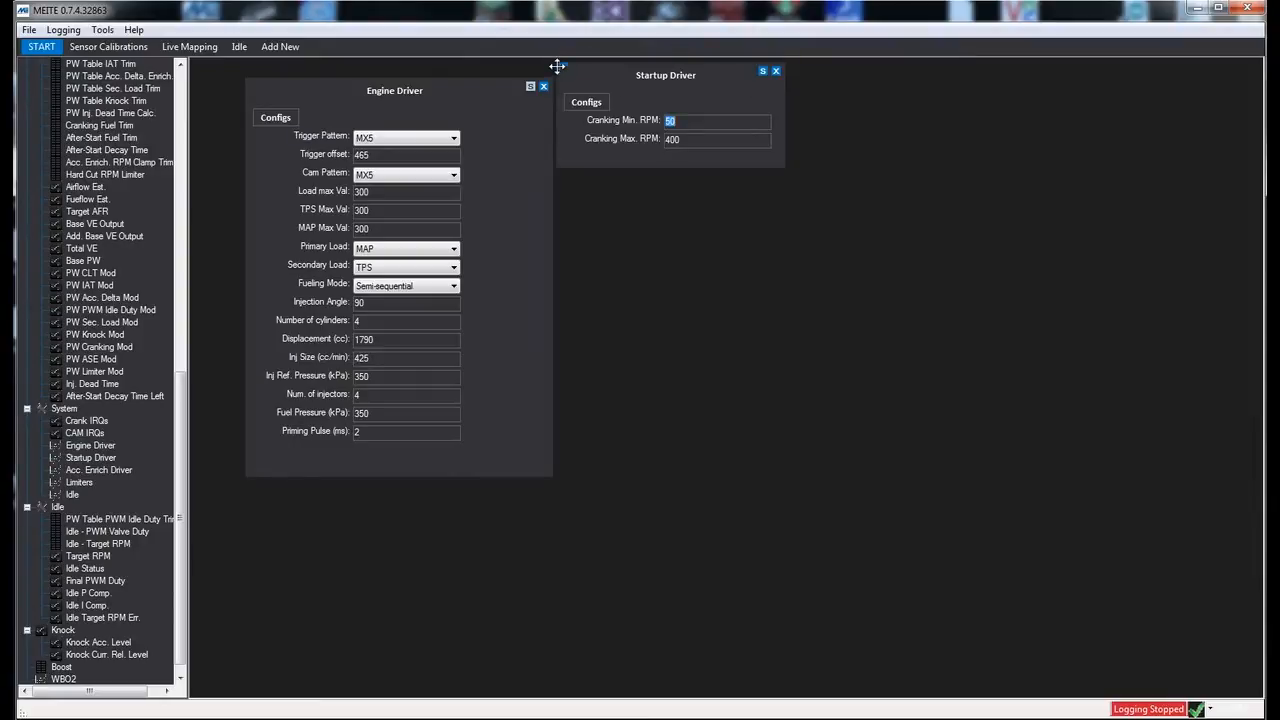
Review the sensor calibration charts, then show the Live Mapping base VE table with live readouts.
left_click_drag(664, 76, 792, 182)
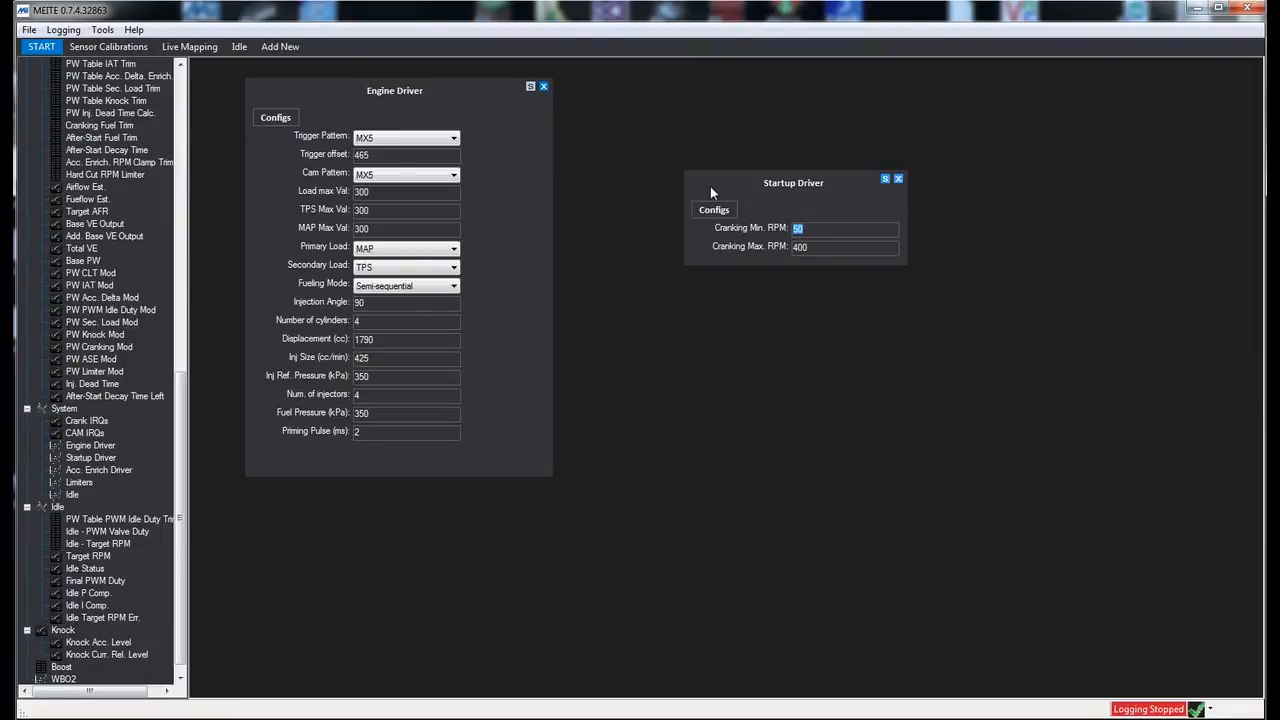
left_click_drag(792, 184, 668, 92)
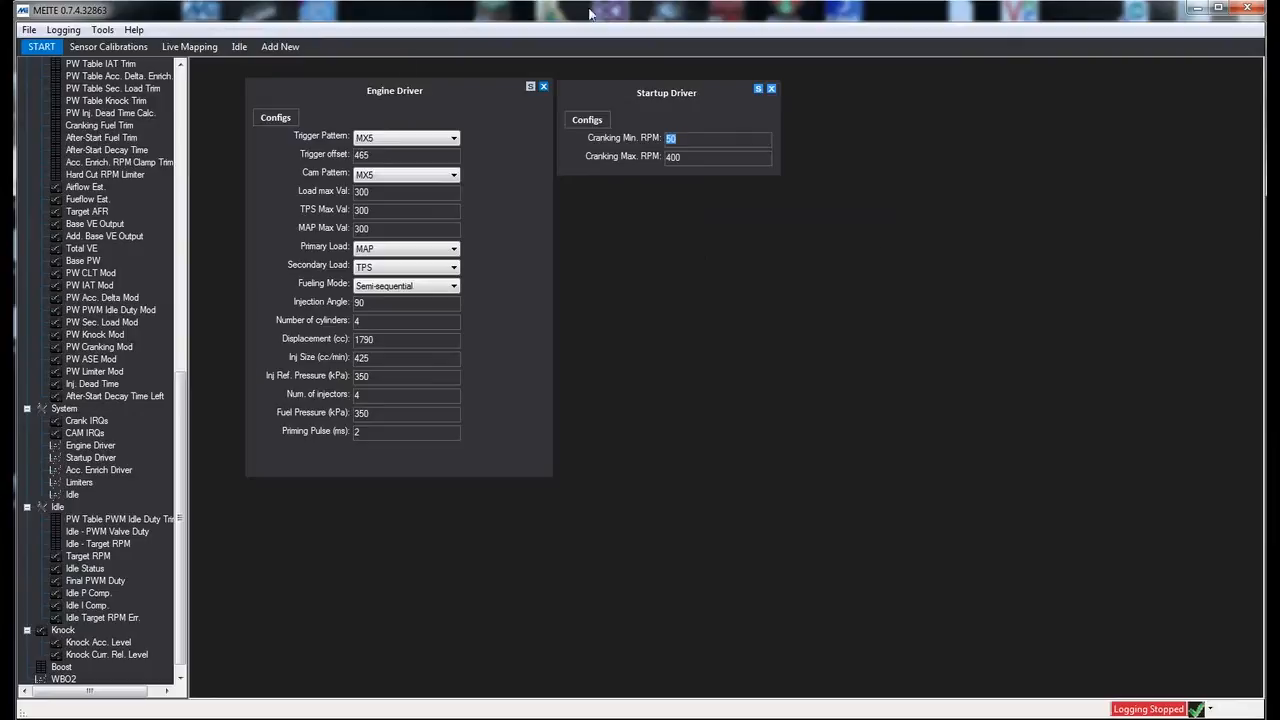
mouse_move(284, 156)
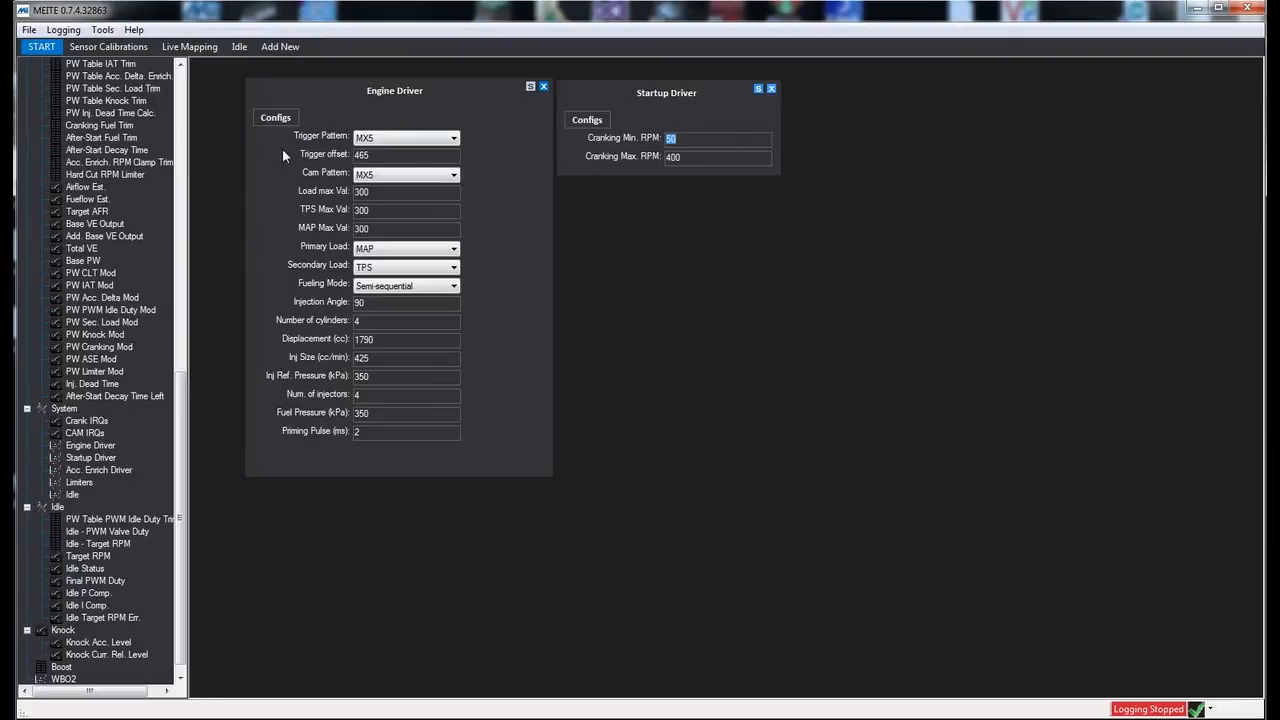
mouse_move(714, 352)
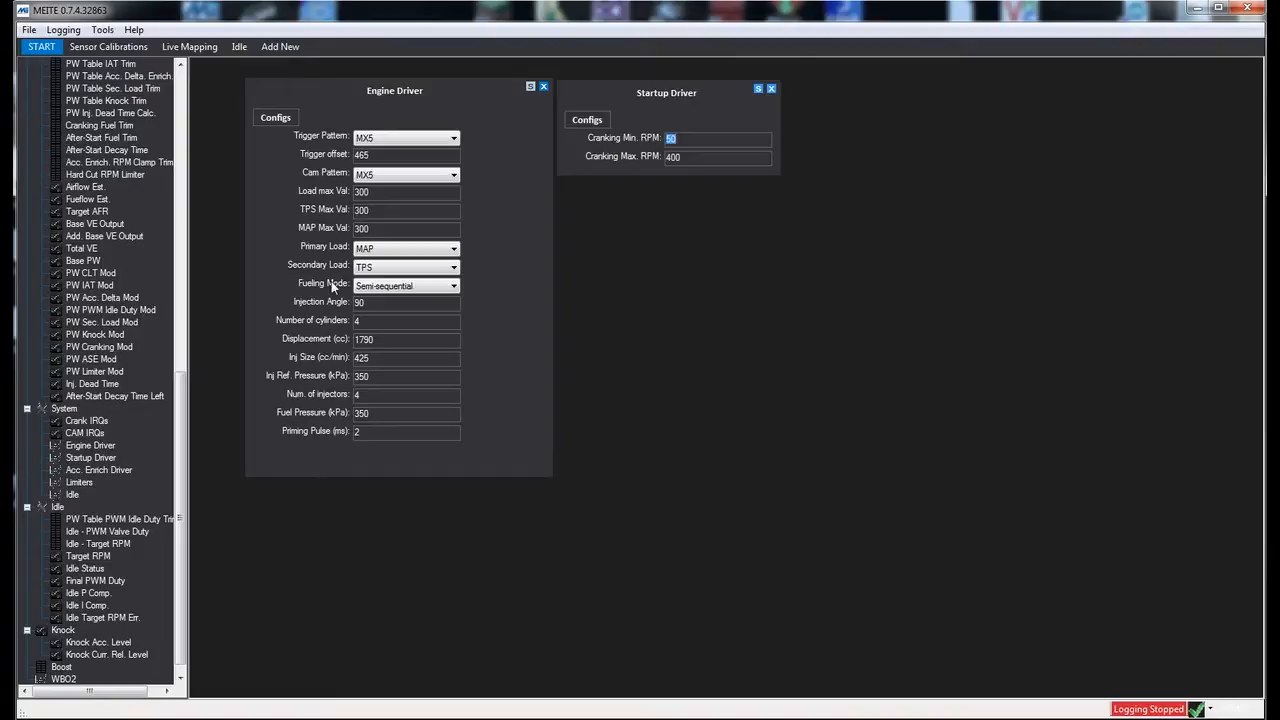
mouse_move(674, 276)
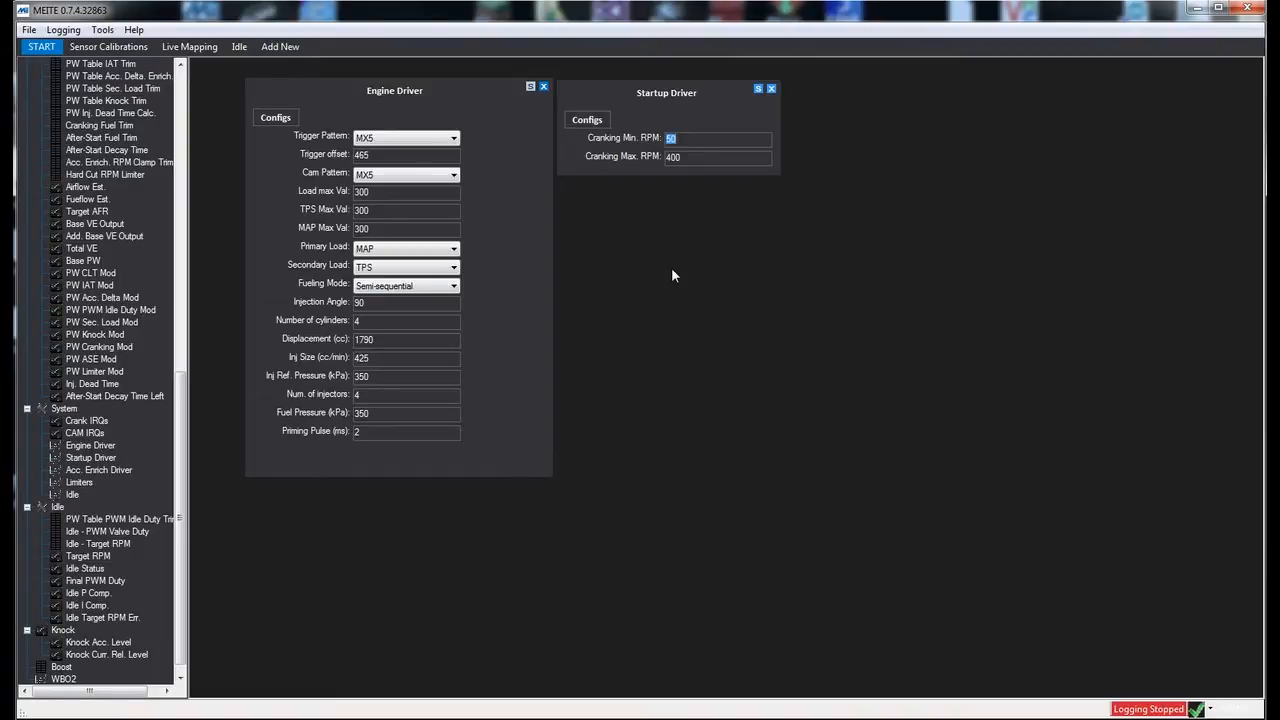
mouse_move(850, 386)
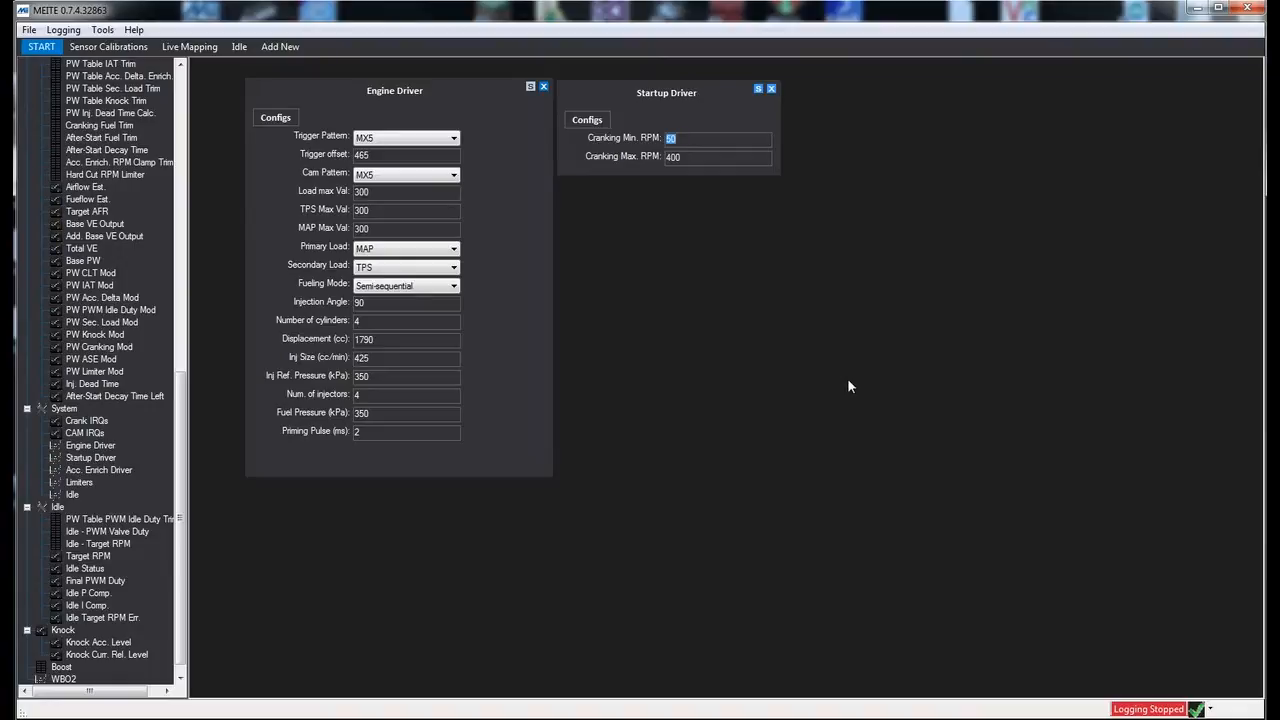
mouse_move(694, 212)
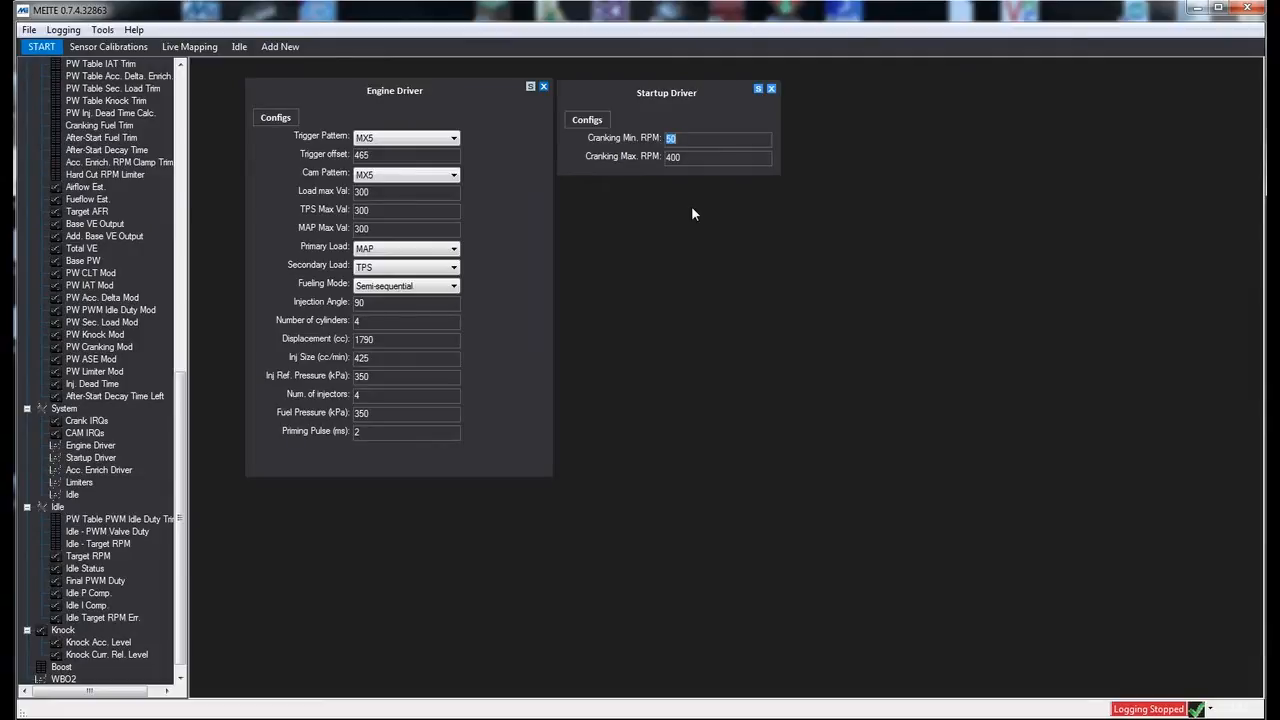
mouse_move(466, 122)
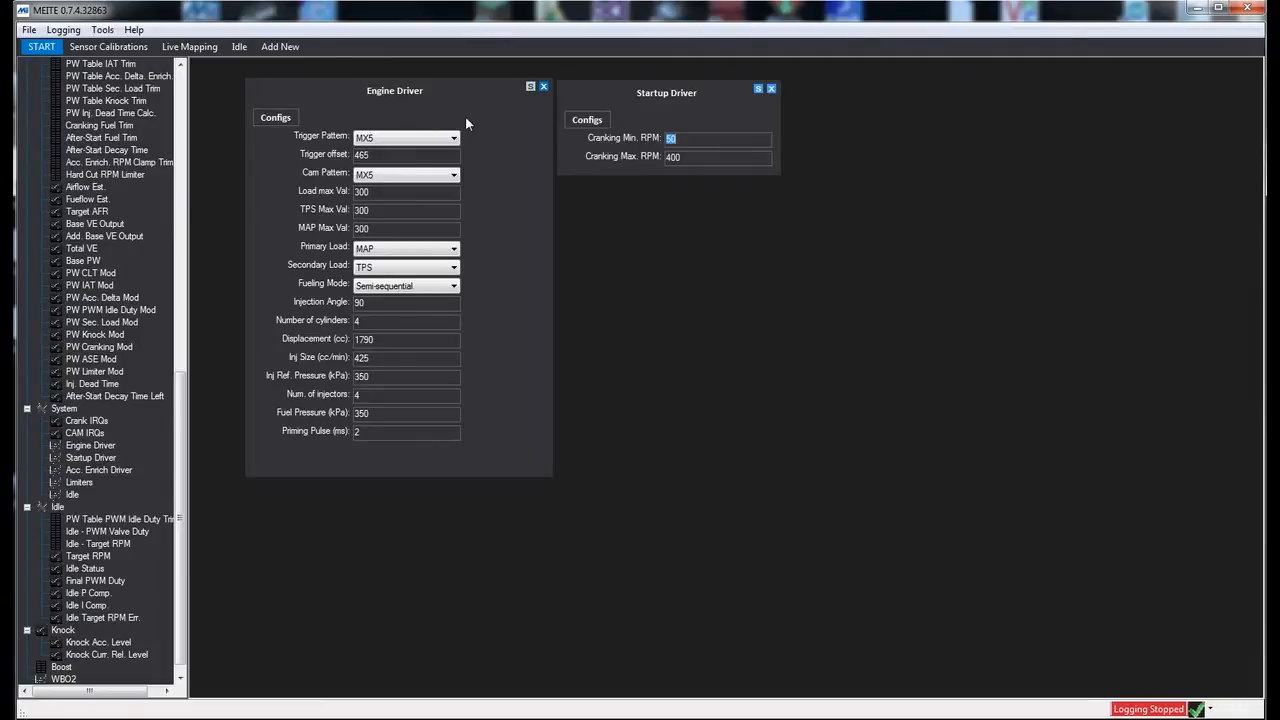
mouse_move(676, 102)
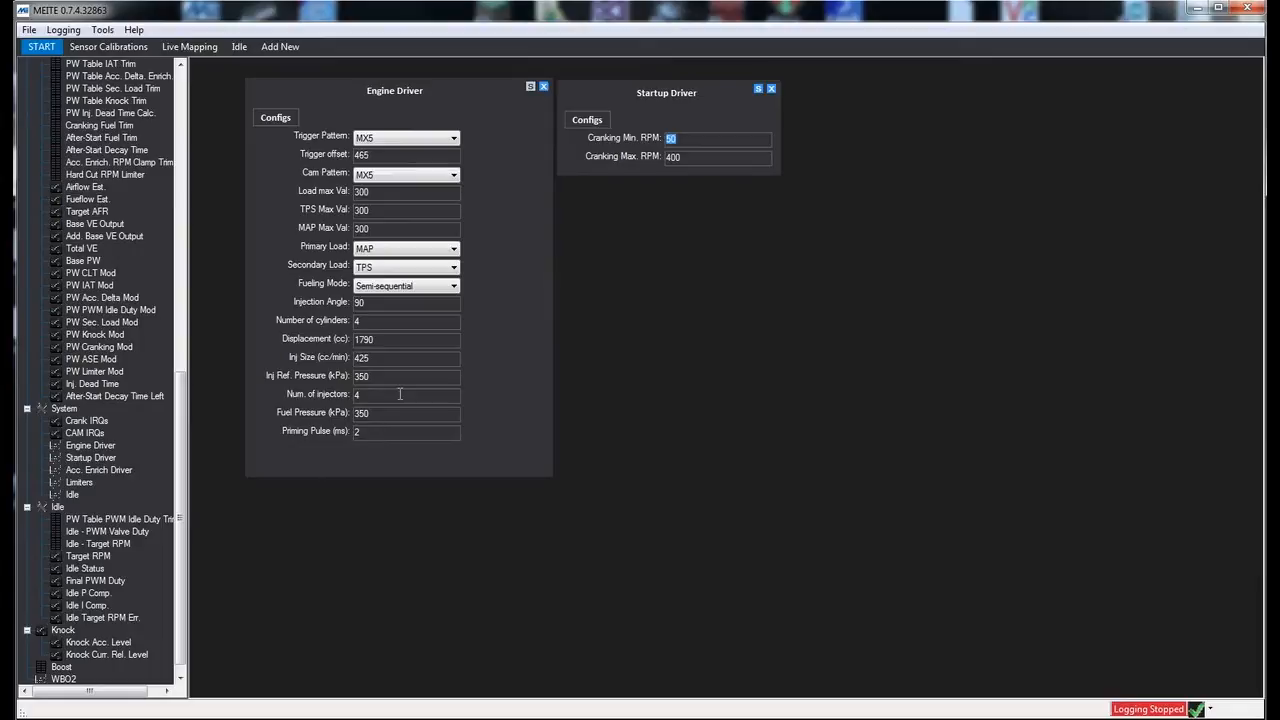
mouse_move(390, 360)
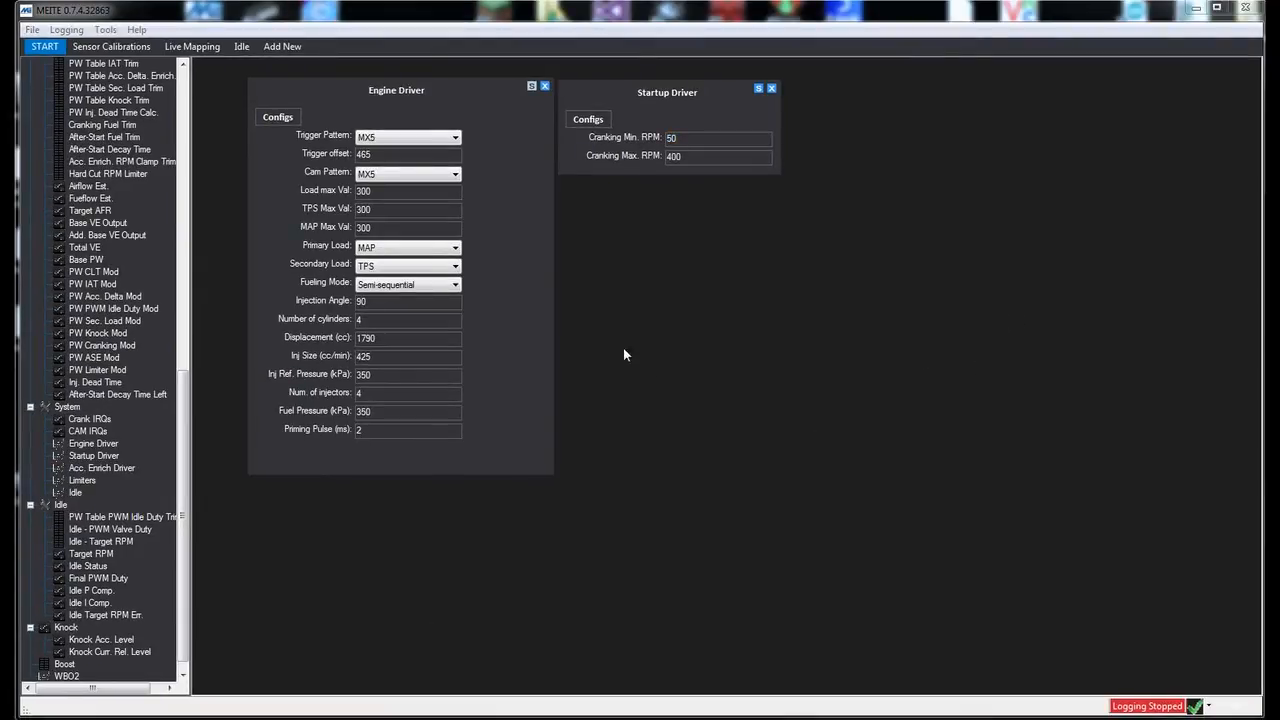
mouse_move(560, 244)
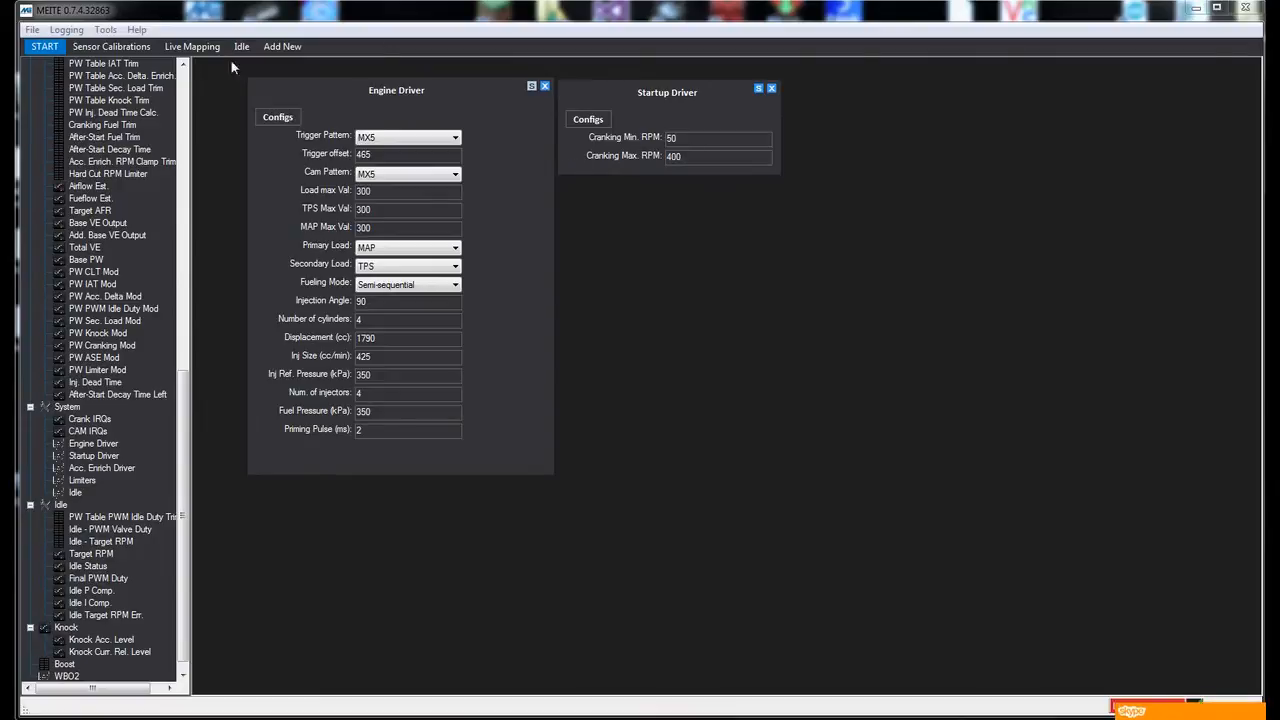
left_click(112, 46)
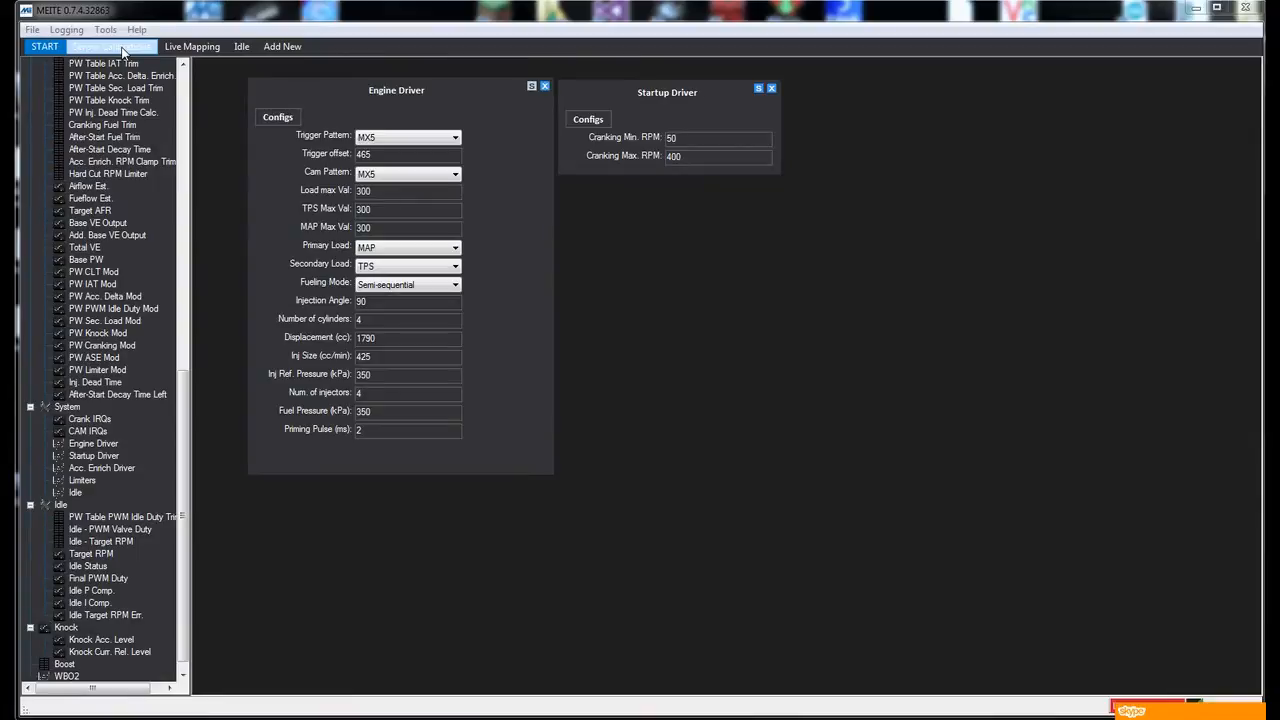
left_click(112, 48)
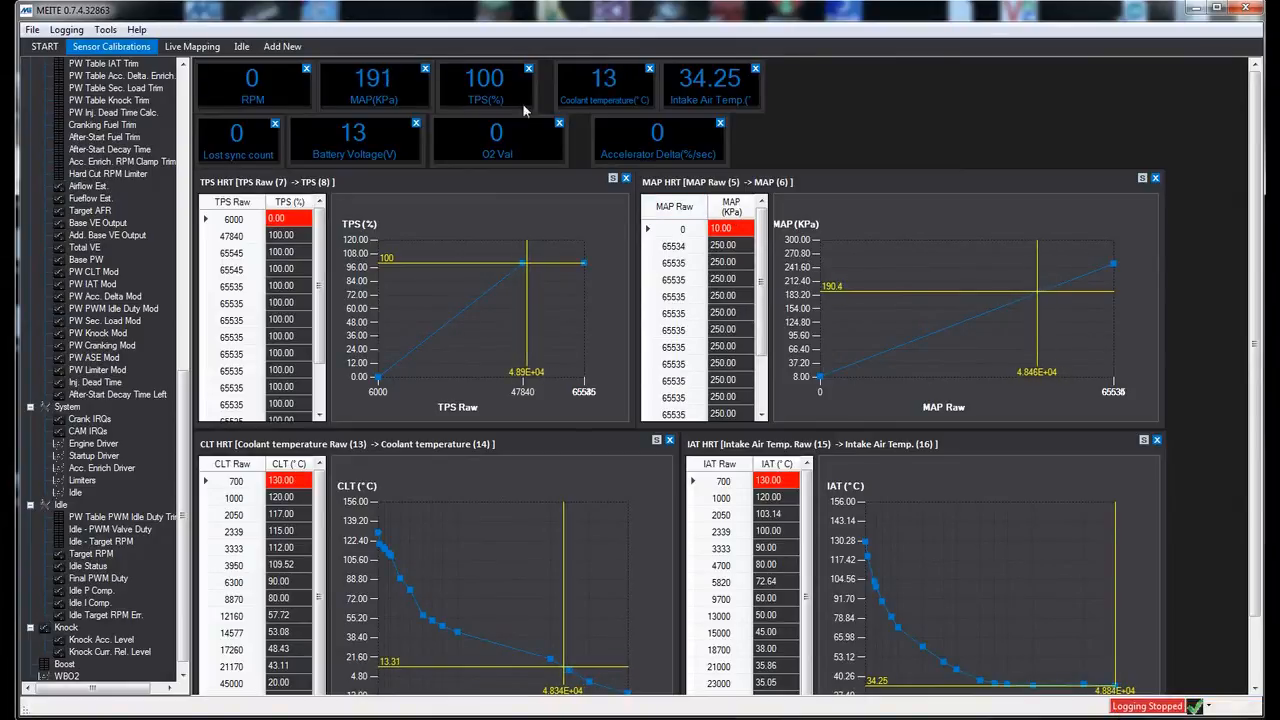
mouse_move(284, 92)
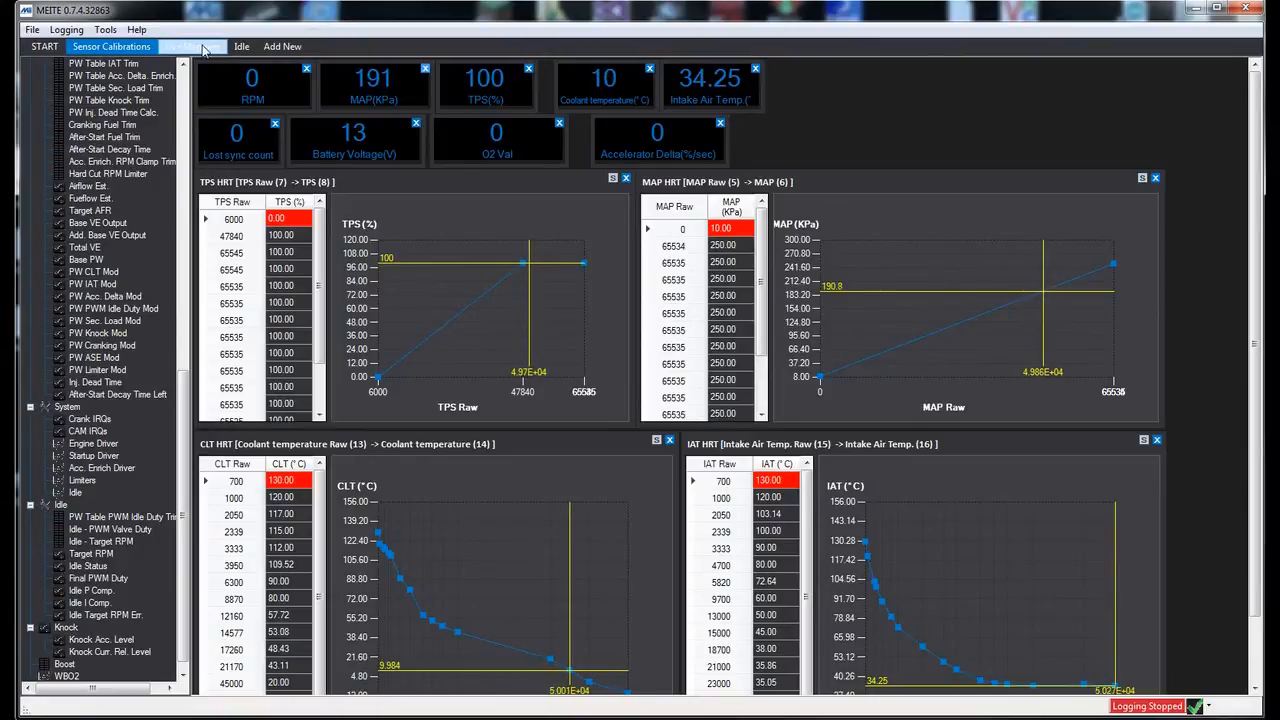
left_click(192, 46)
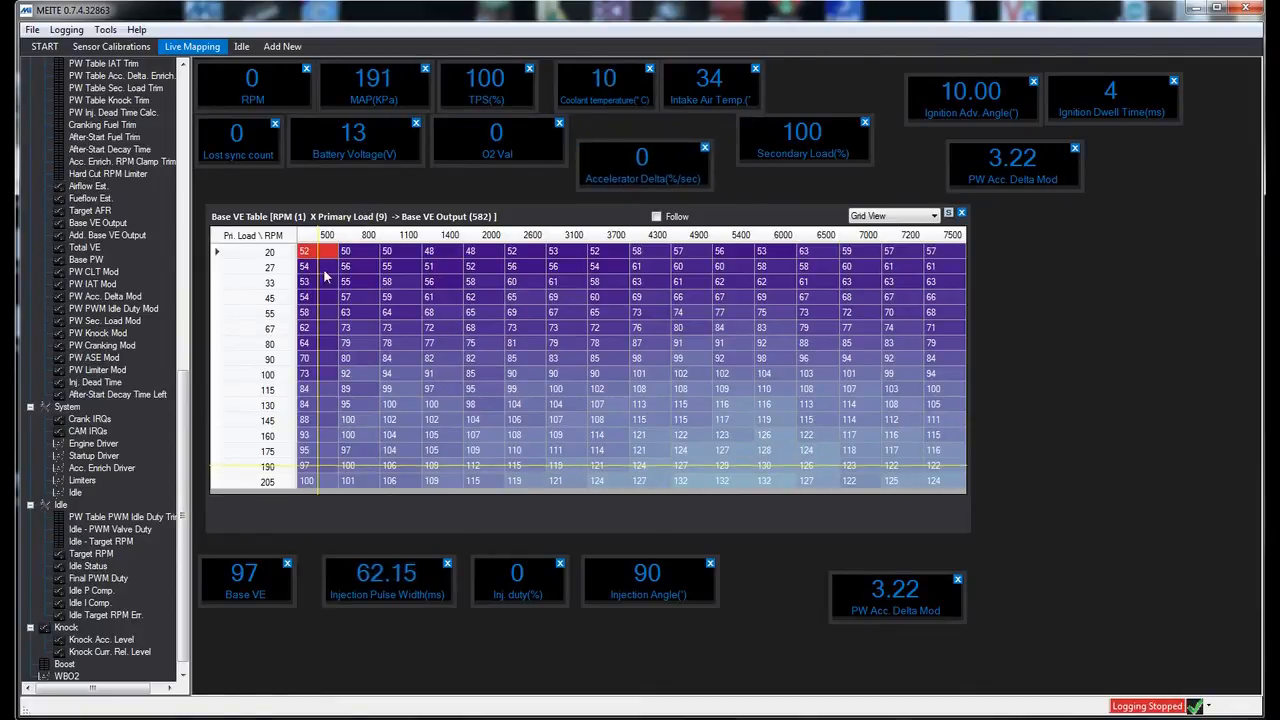
Pass through sensor calibrations and live mapping, then show the Idle PWM open-loop, RPM limit and PID settings.
left_click(118, 48)
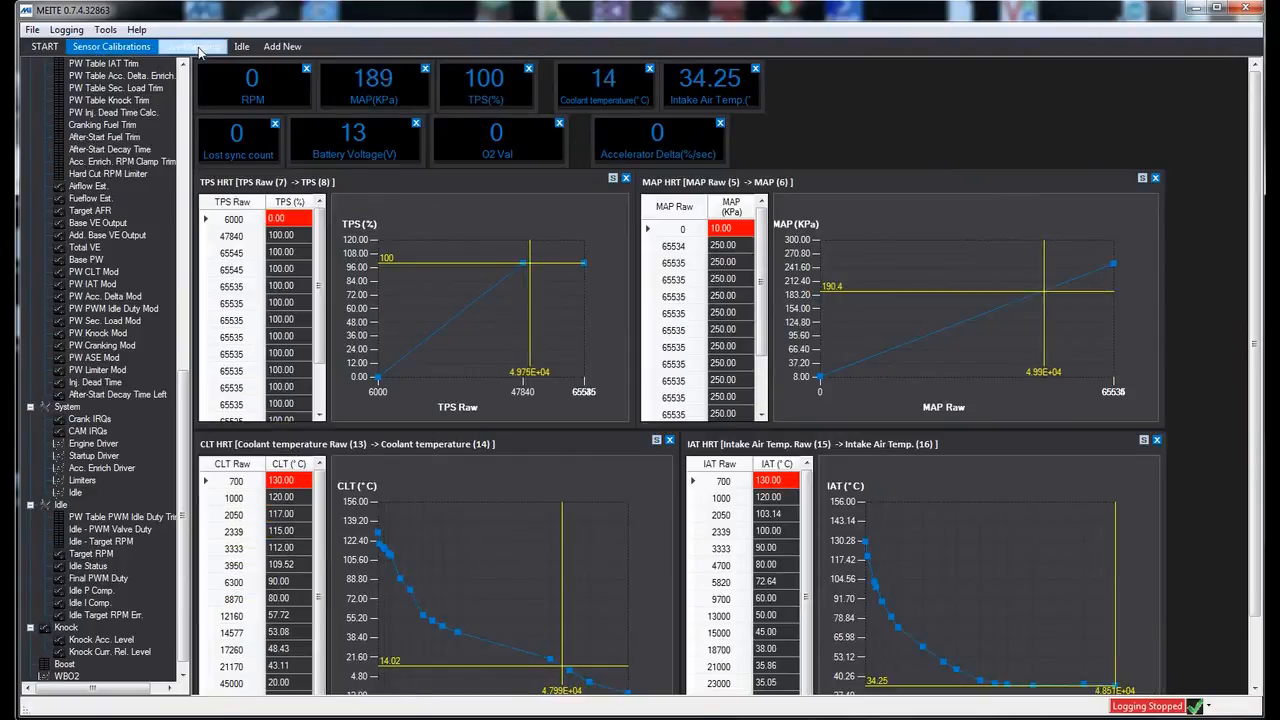
left_click(192, 46)
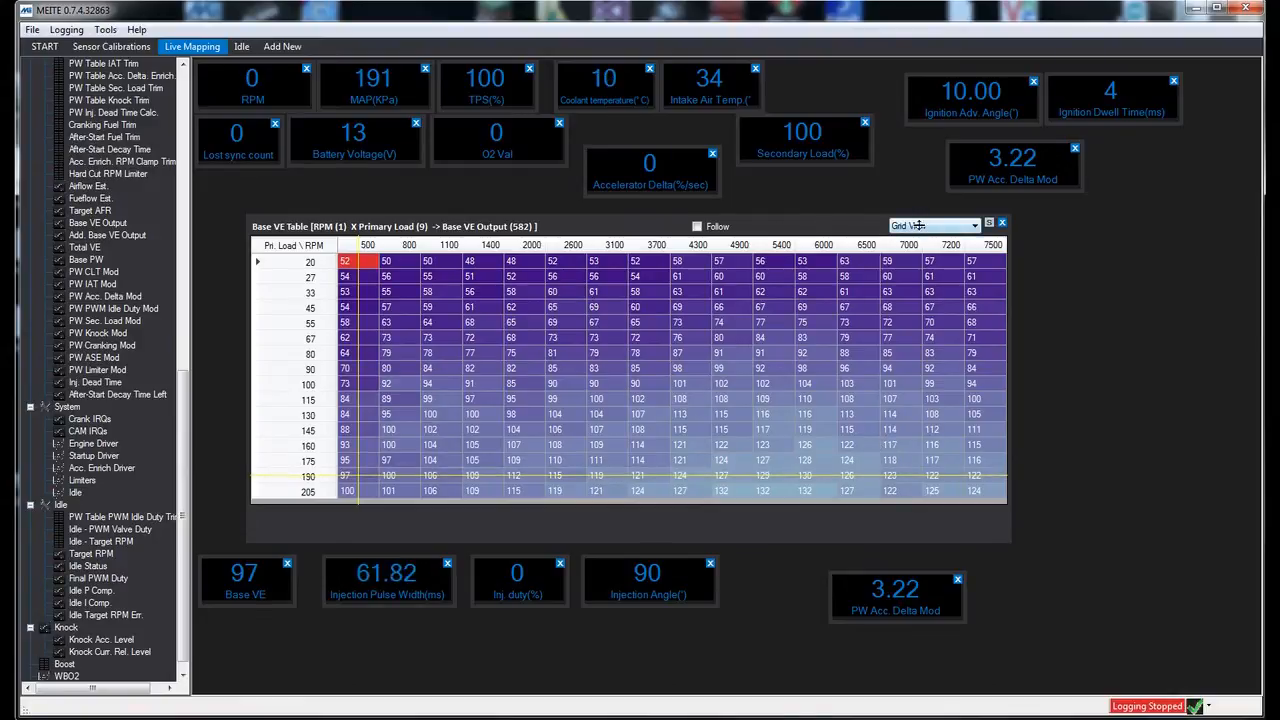
left_click(932, 224)
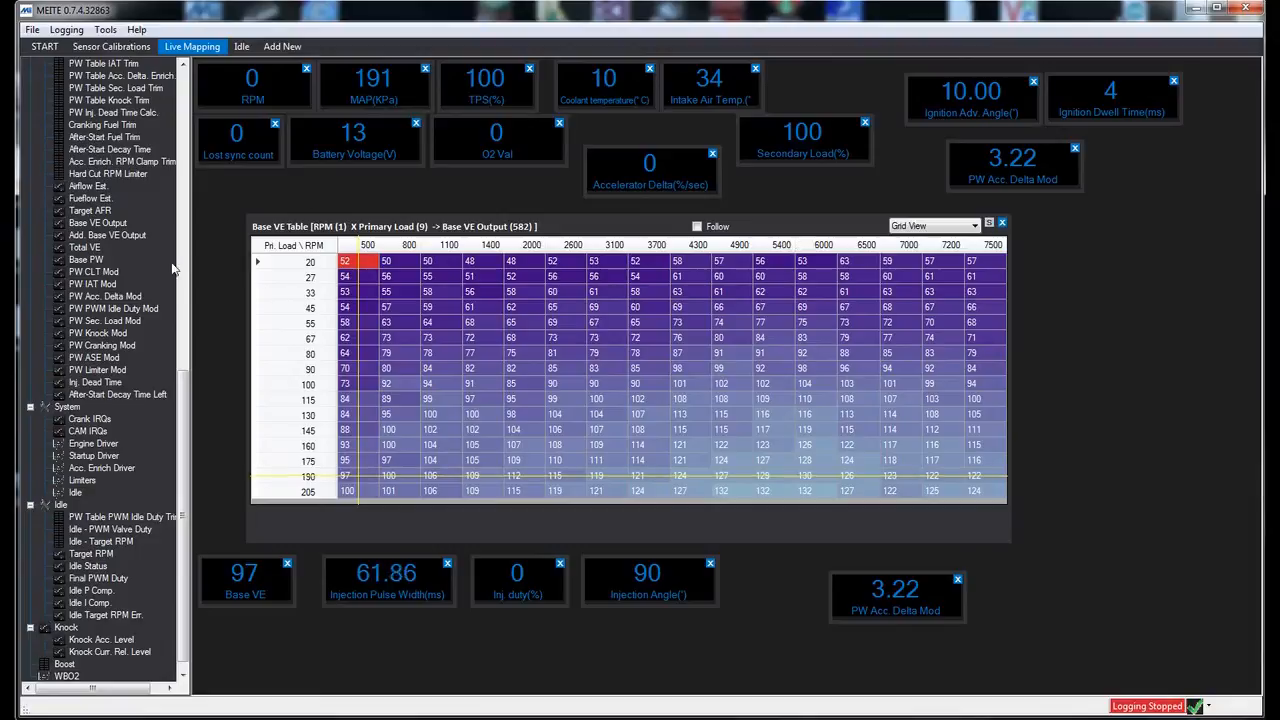
left_click(238, 46)
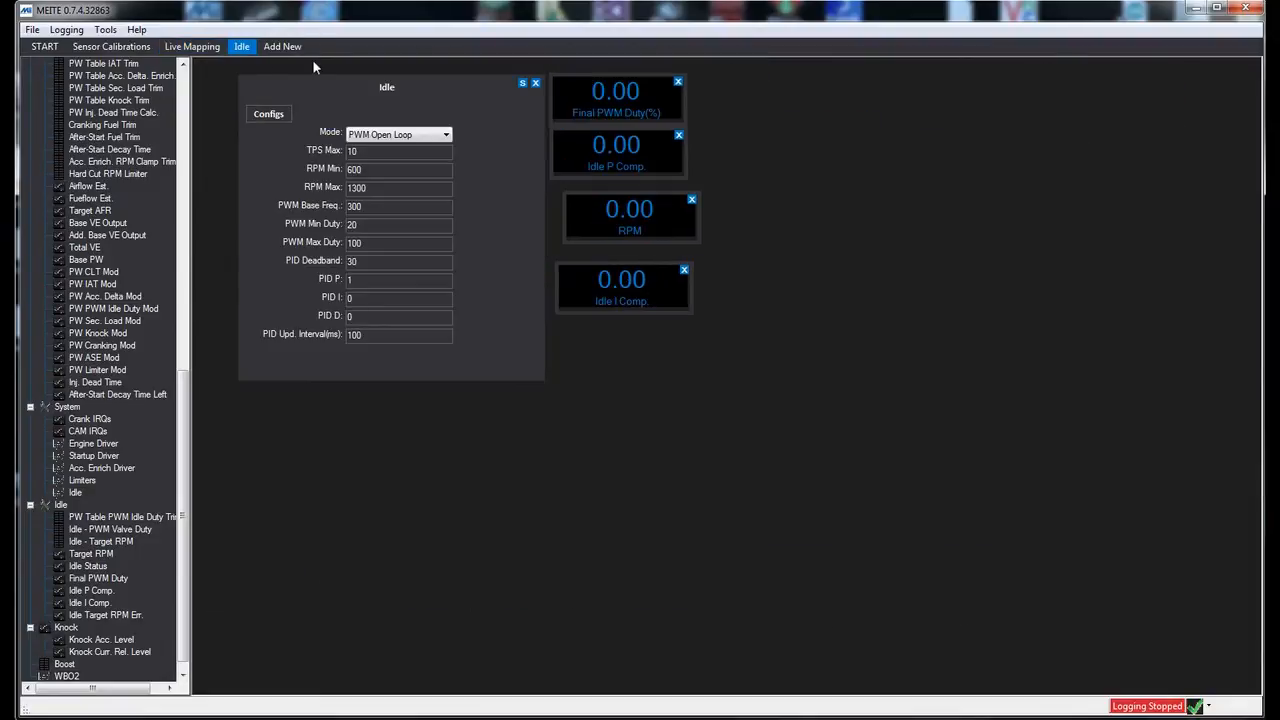
mouse_move(470, 114)
type("a")
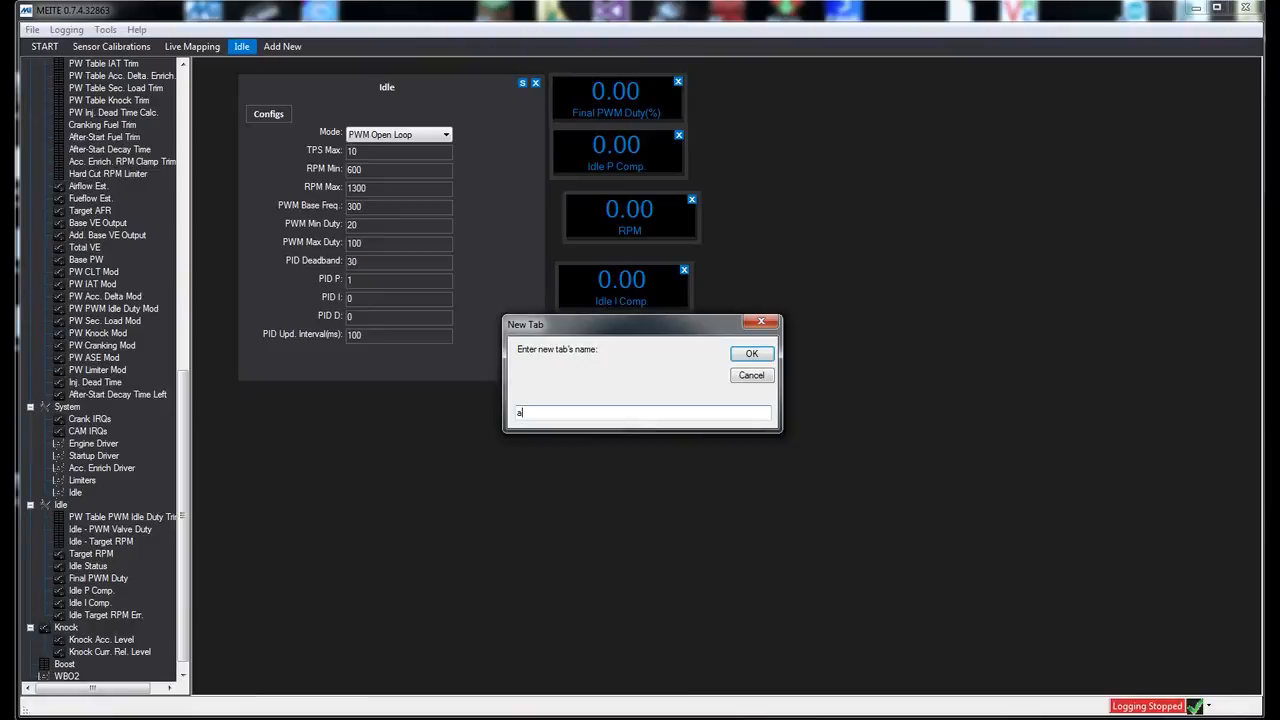
type("cceleration")
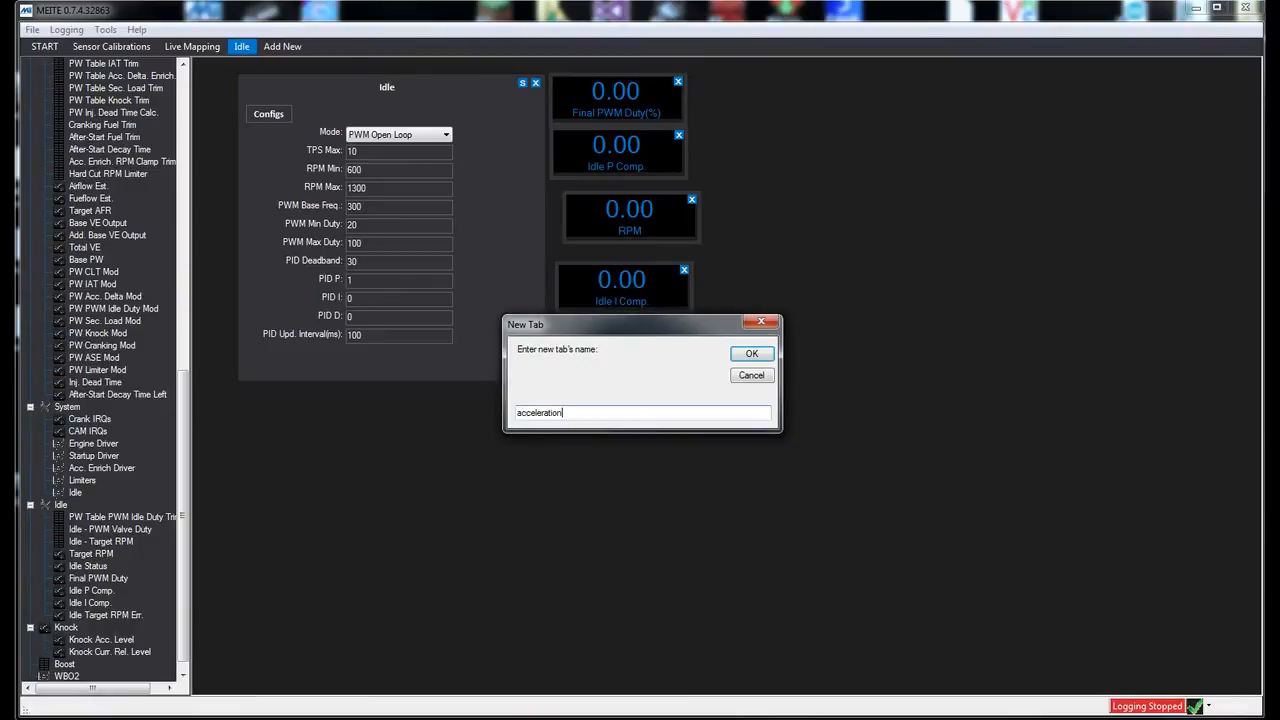
left_click(752, 352)
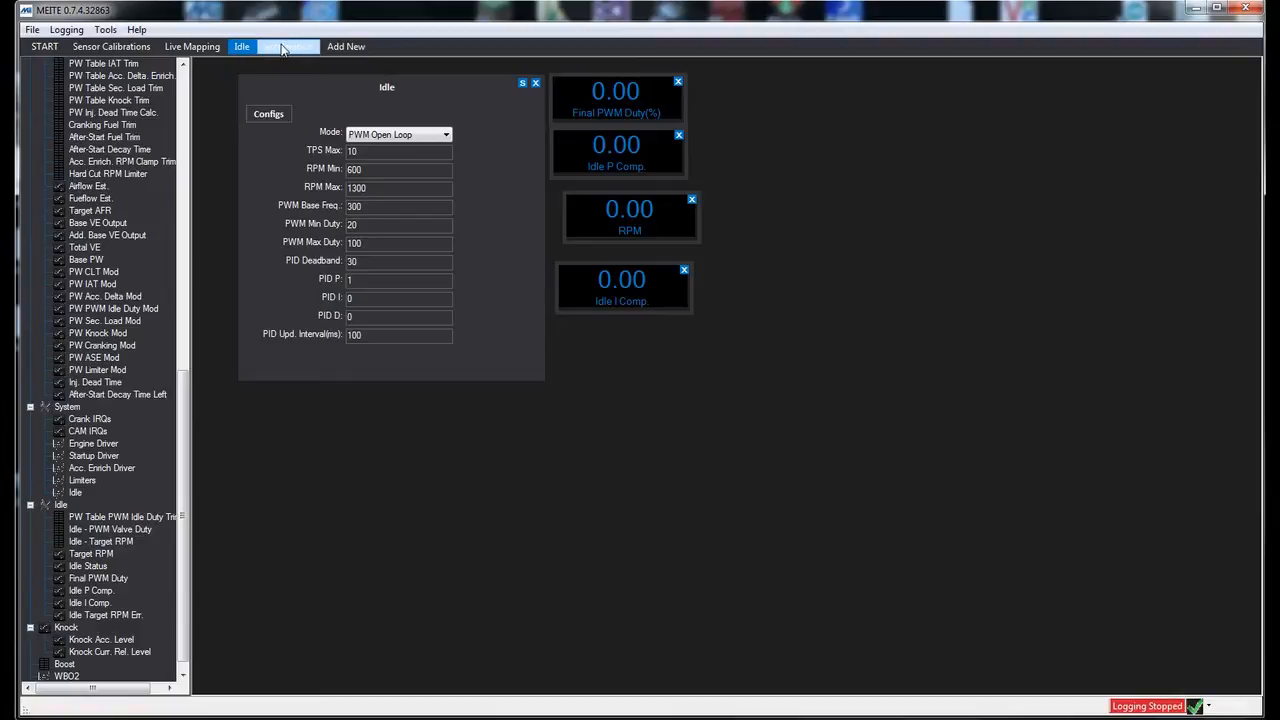
left_click(288, 46)
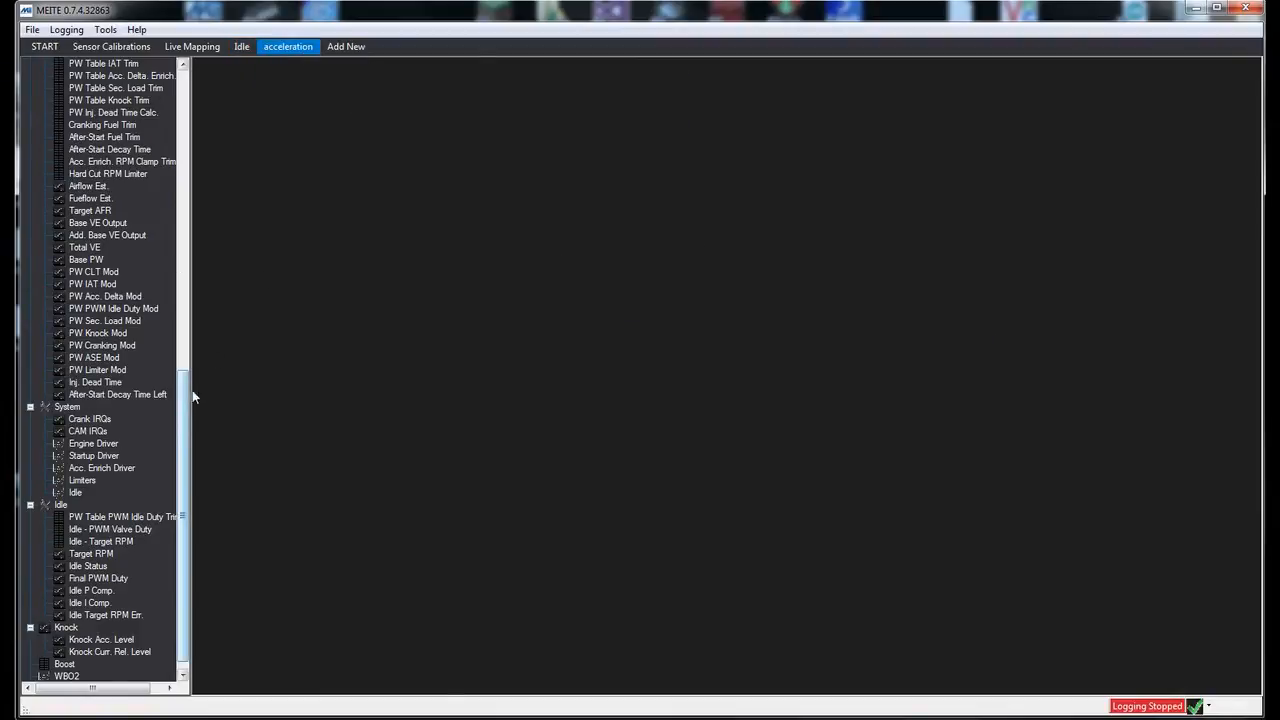
mouse_move(306, 380)
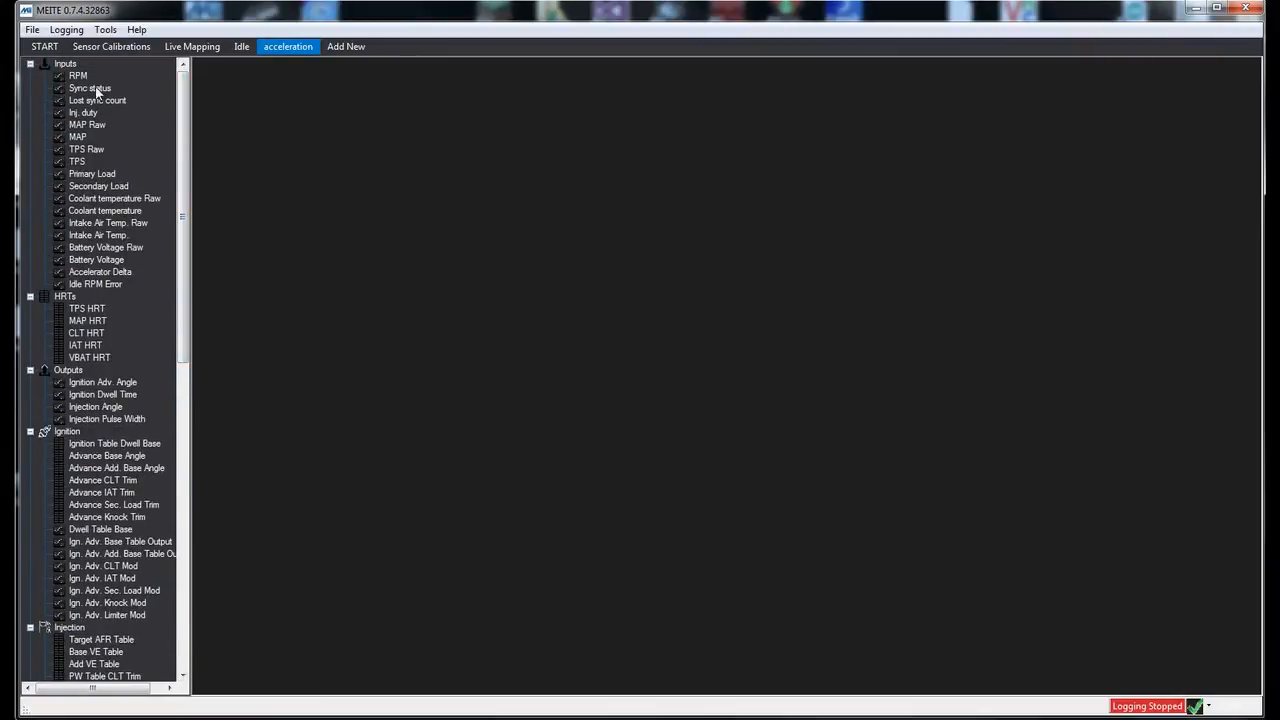
mouse_move(118, 72)
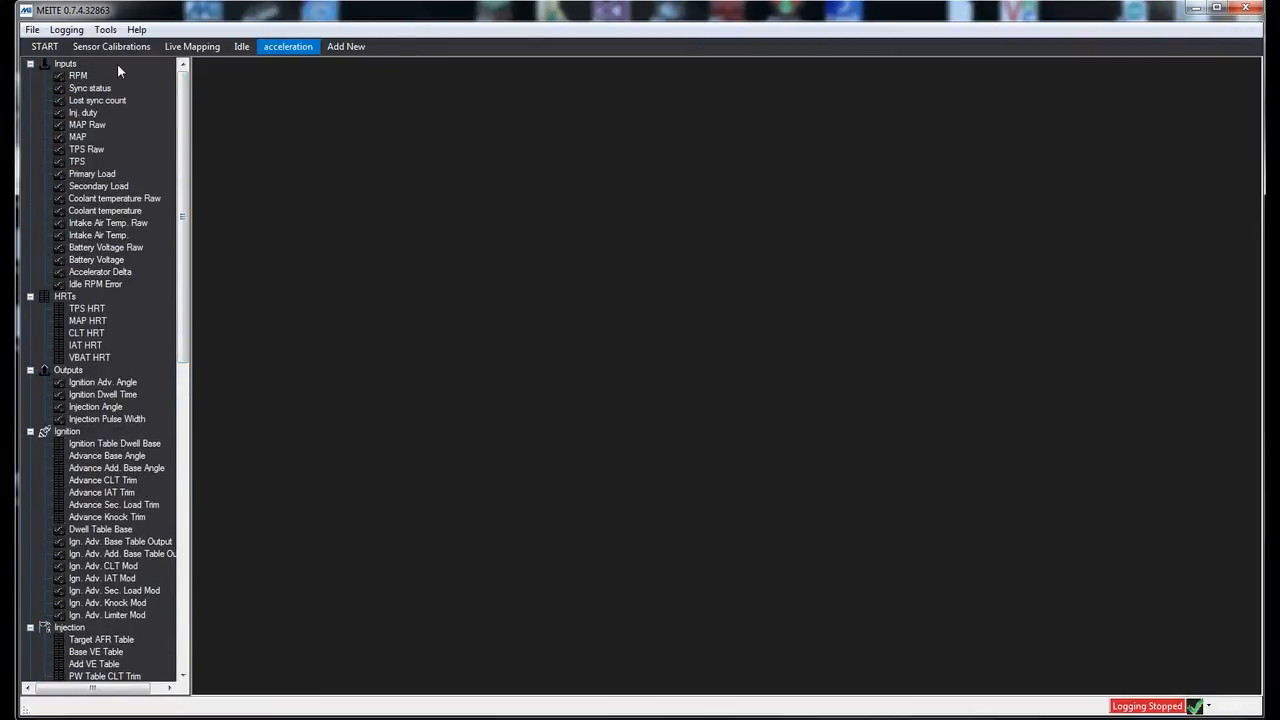
scroll("down", 3)
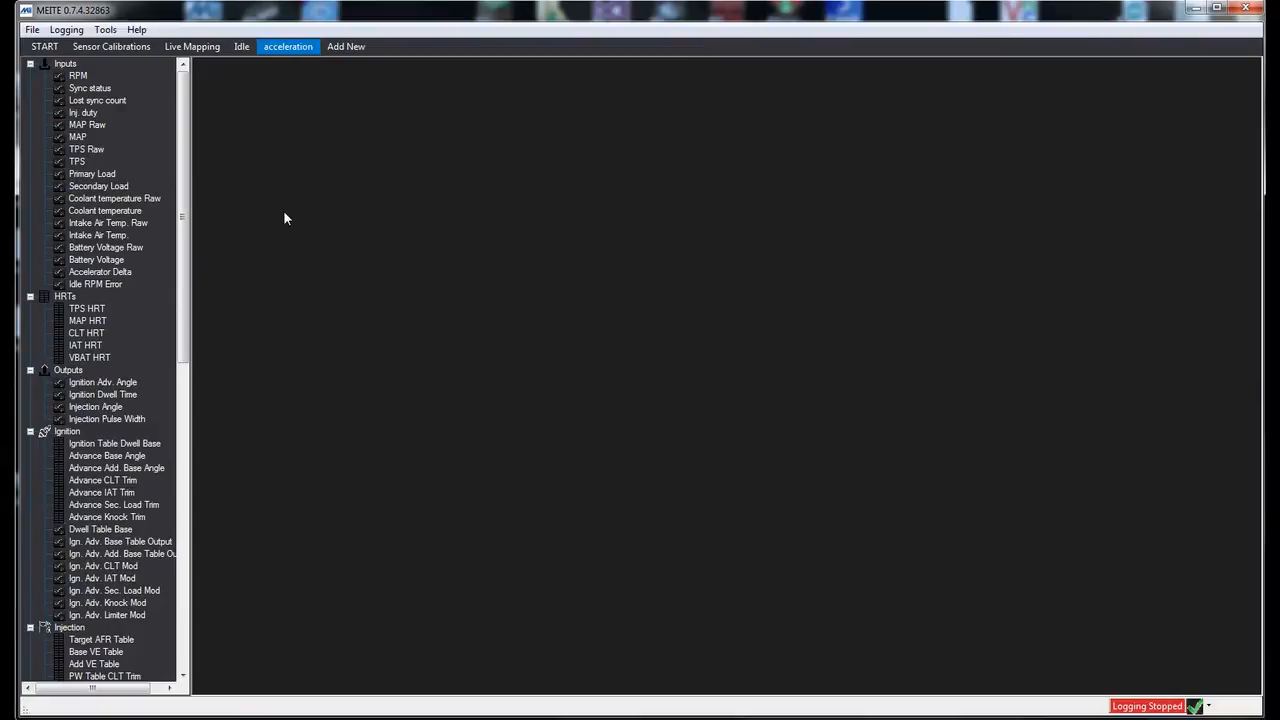
scroll("down", 3)
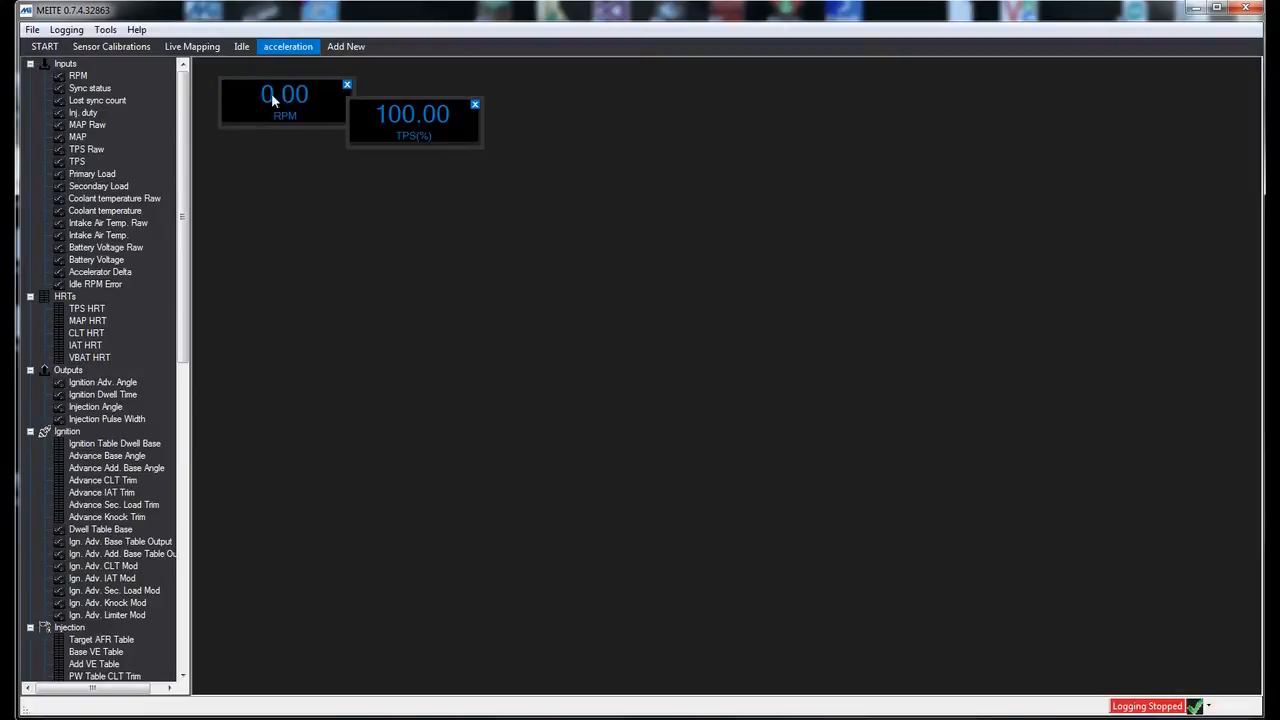
Line up the RPM, TPS and Accelerator Delta gauges in a row on the acceleration tab.
left_click_drag(412, 120, 430, 100)
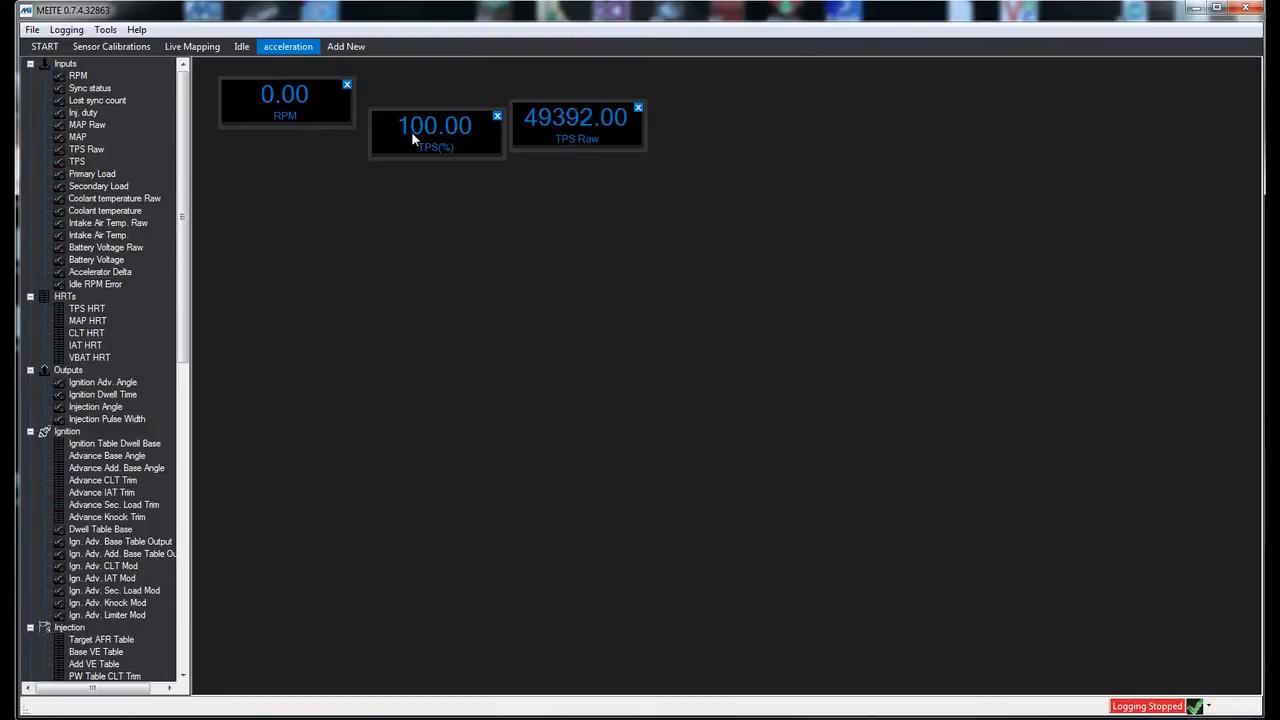
left_click(636, 108)
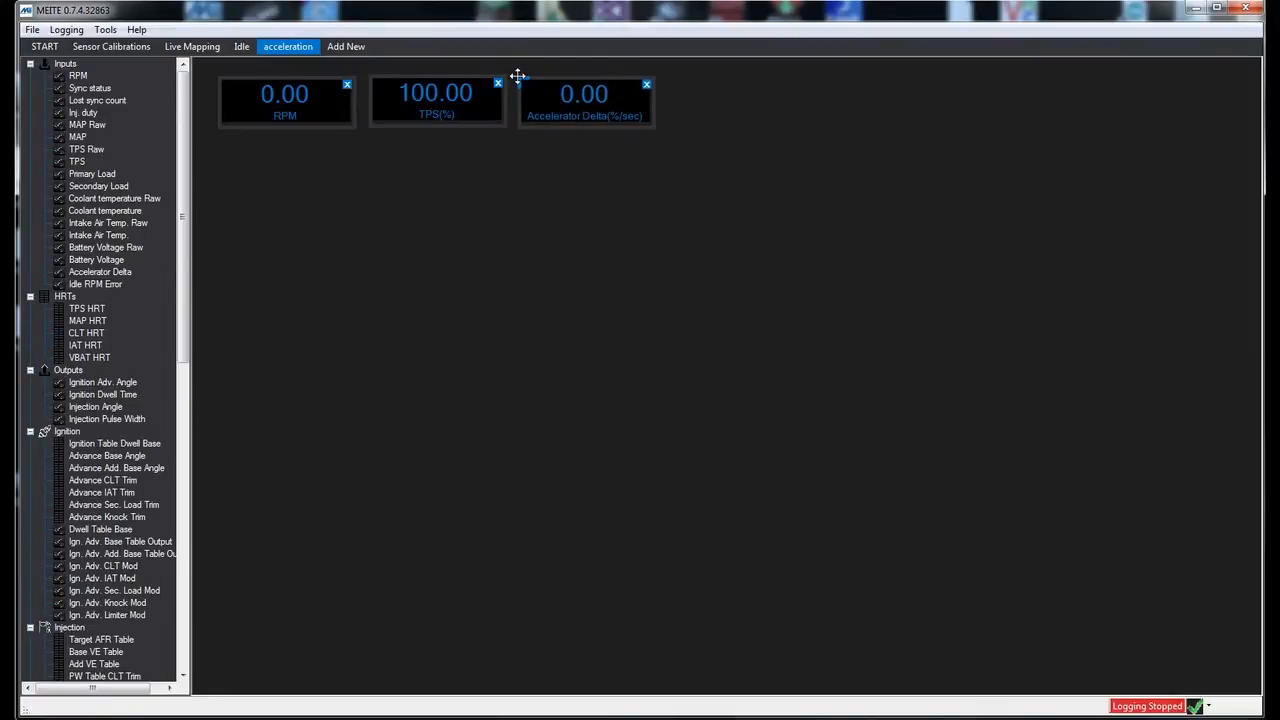
mouse_move(596, 110)
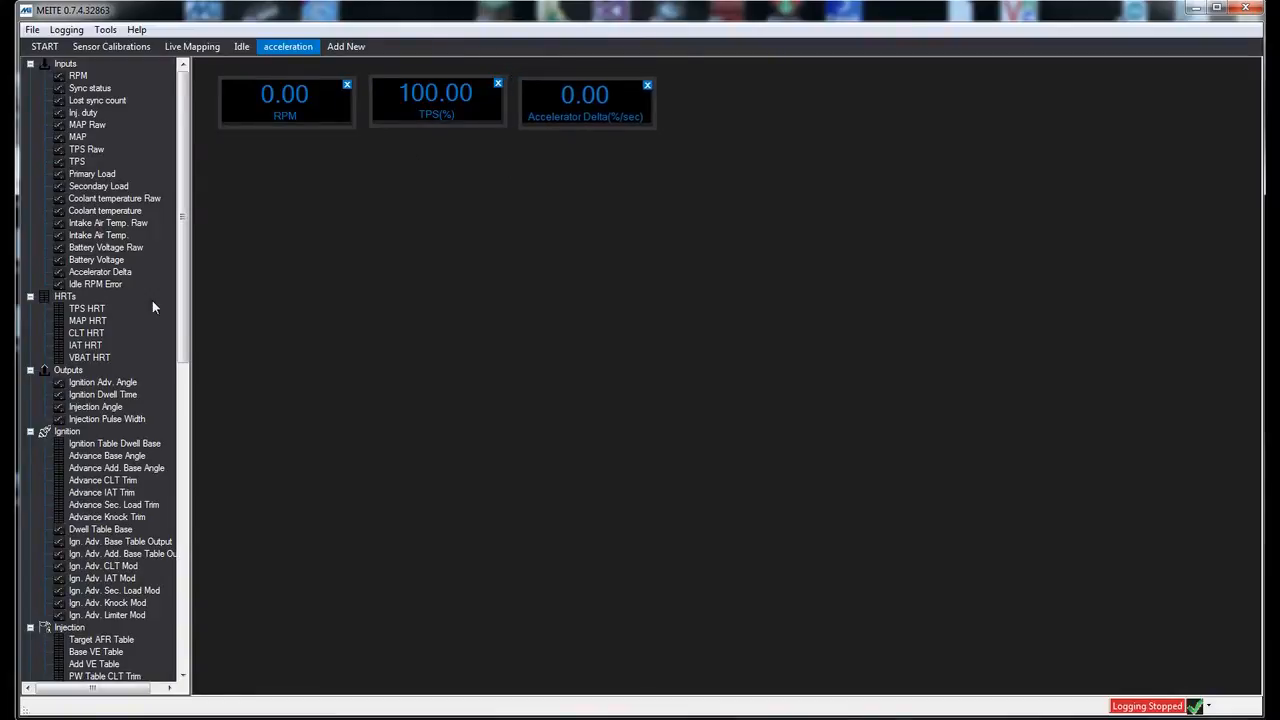
scroll("down", 3)
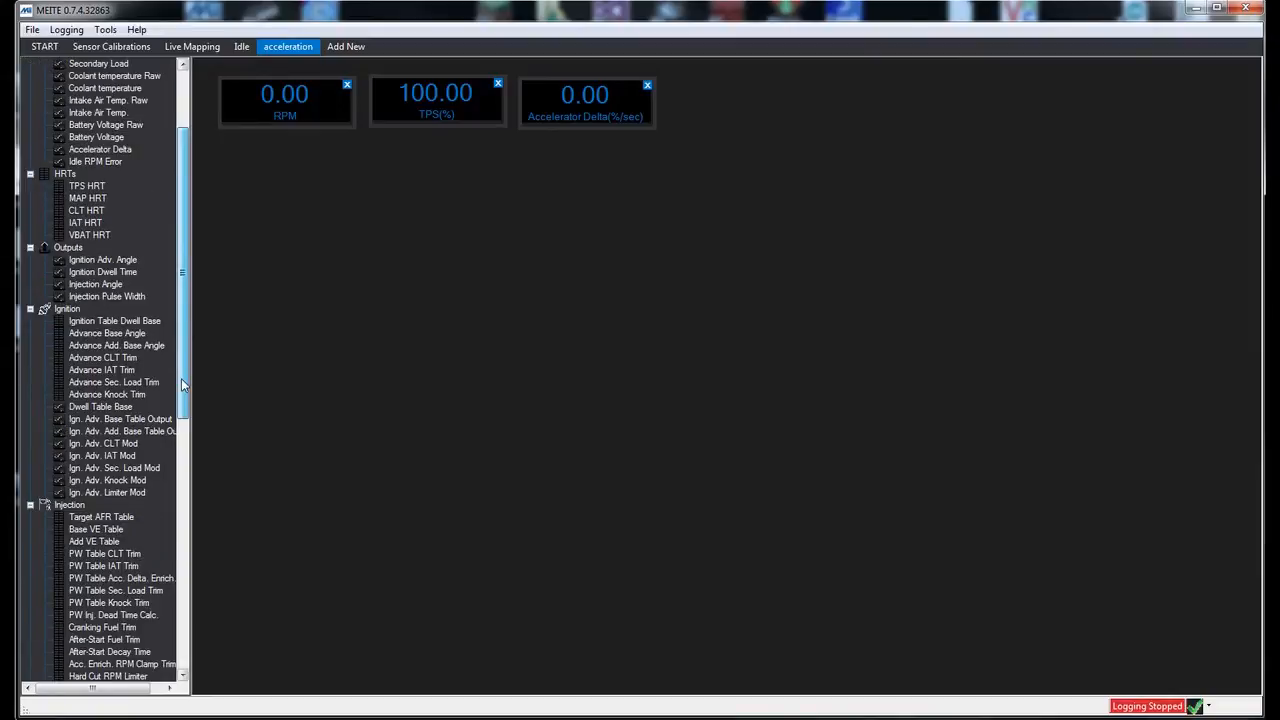
Add the Acc. Enrich Driver settings, RPM clamp trim table and accel-delta enrichment table to the acceleration tab.
scroll("down", 3)
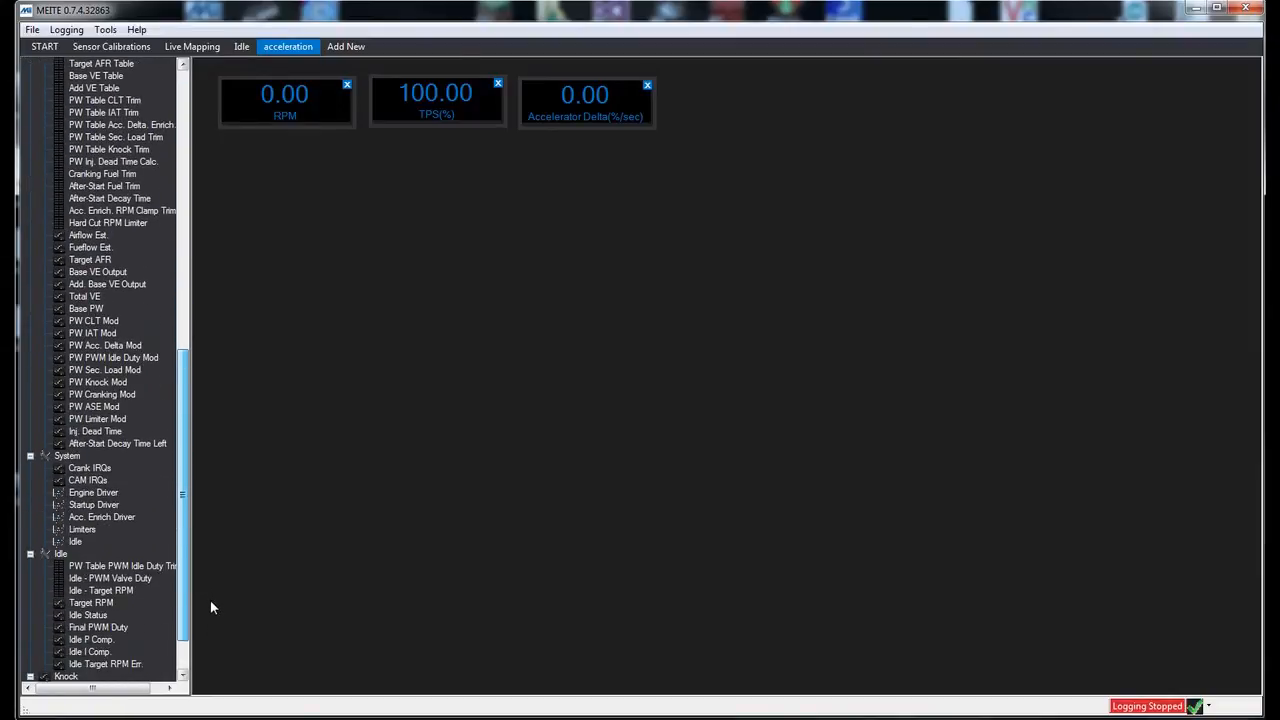
scroll("down", 3)
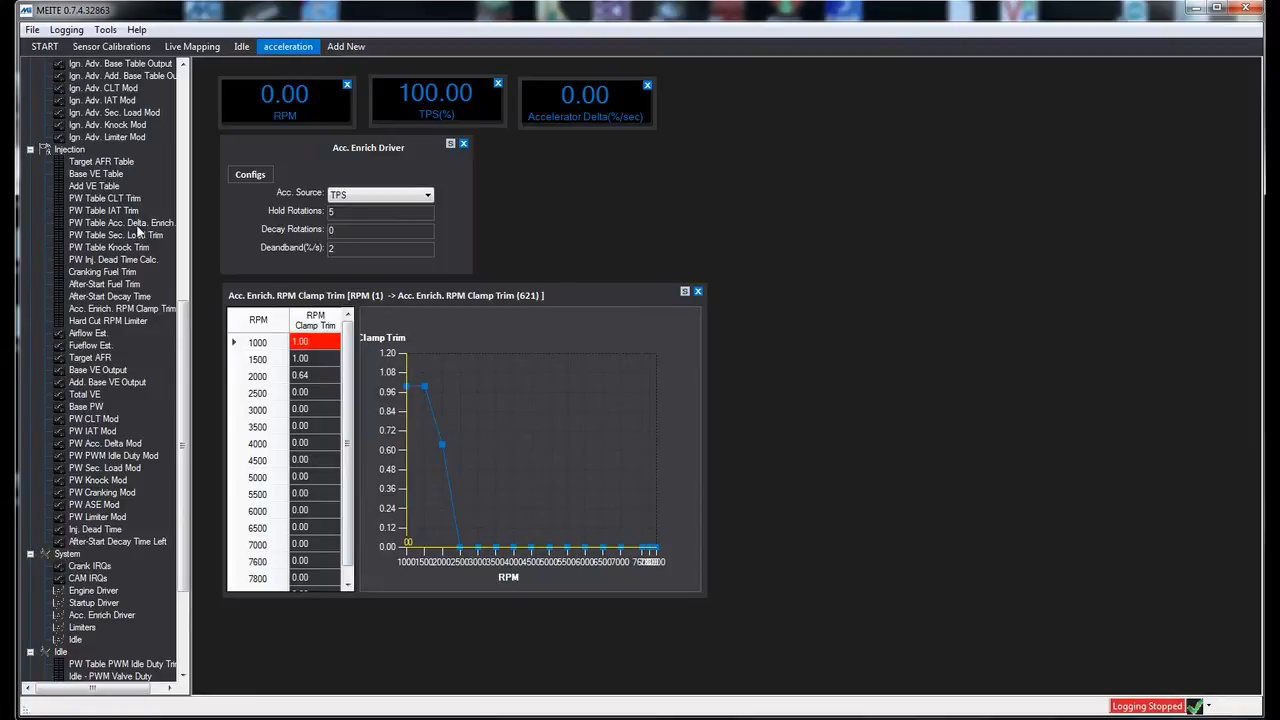
mouse_move(152, 338)
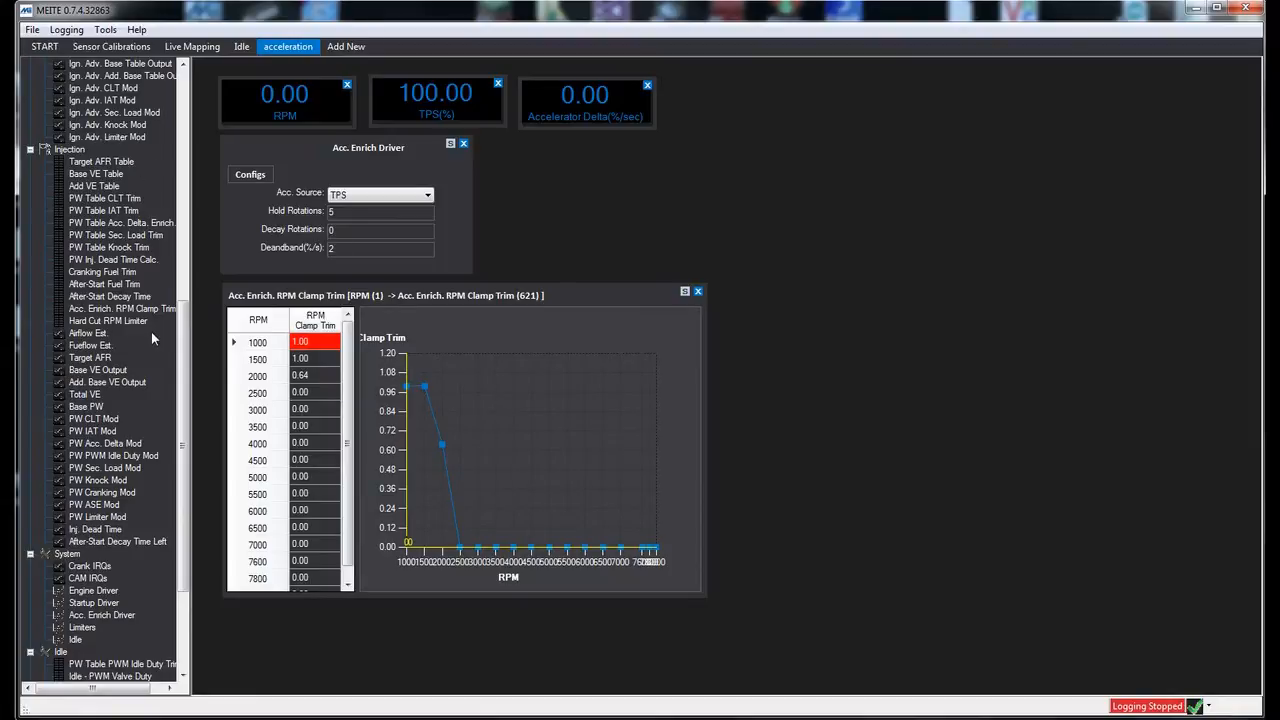
left_click(122, 222)
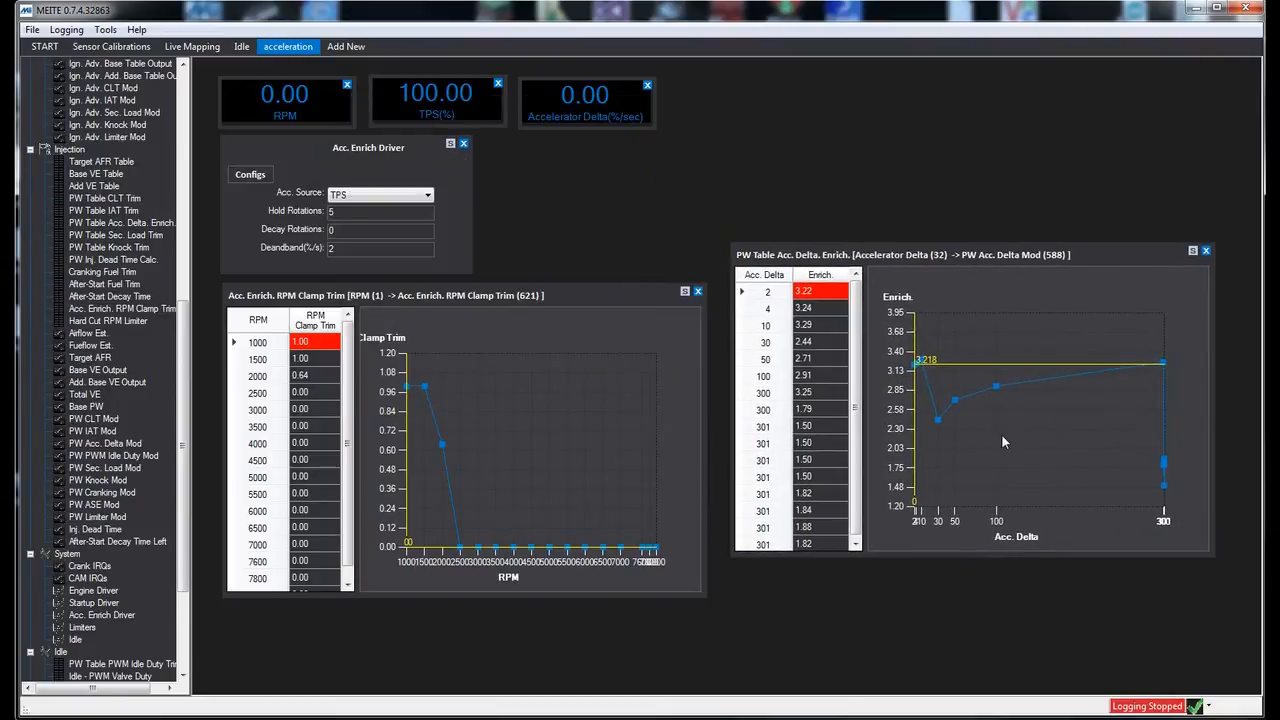
mouse_move(938, 428)
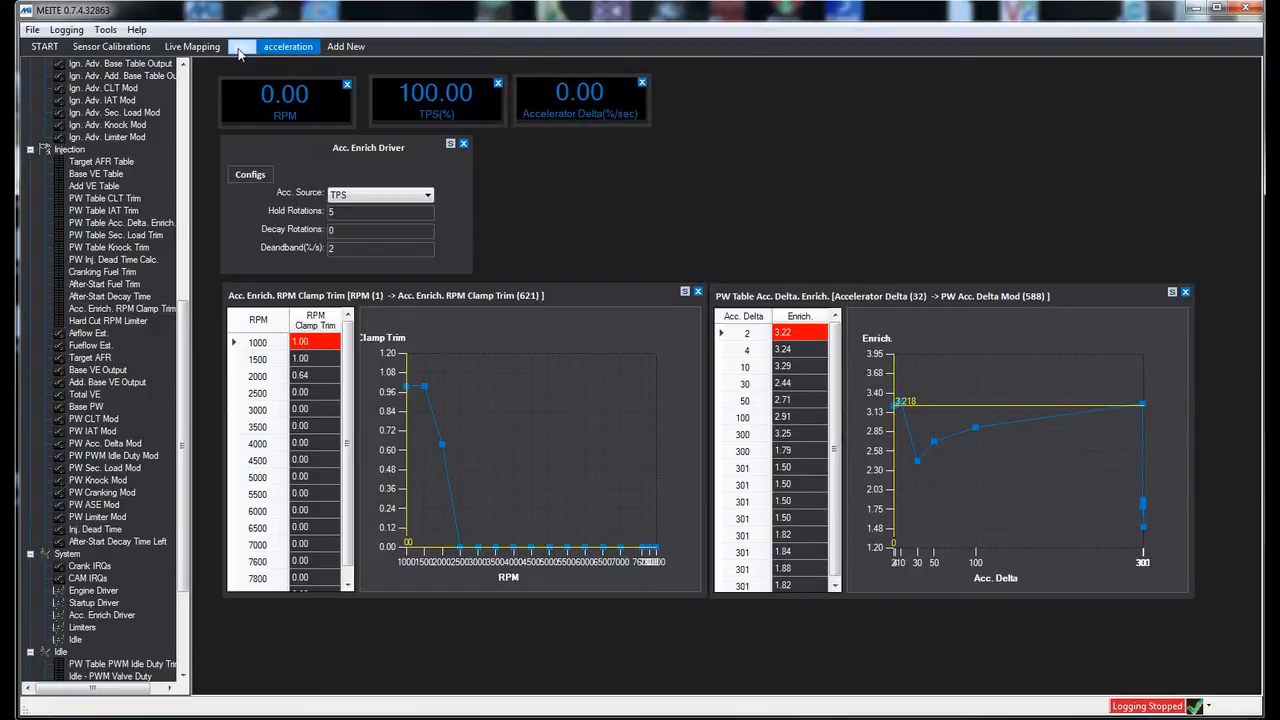
Glance at the Idle settings page and return to the acceleration page.
left_click(240, 46)
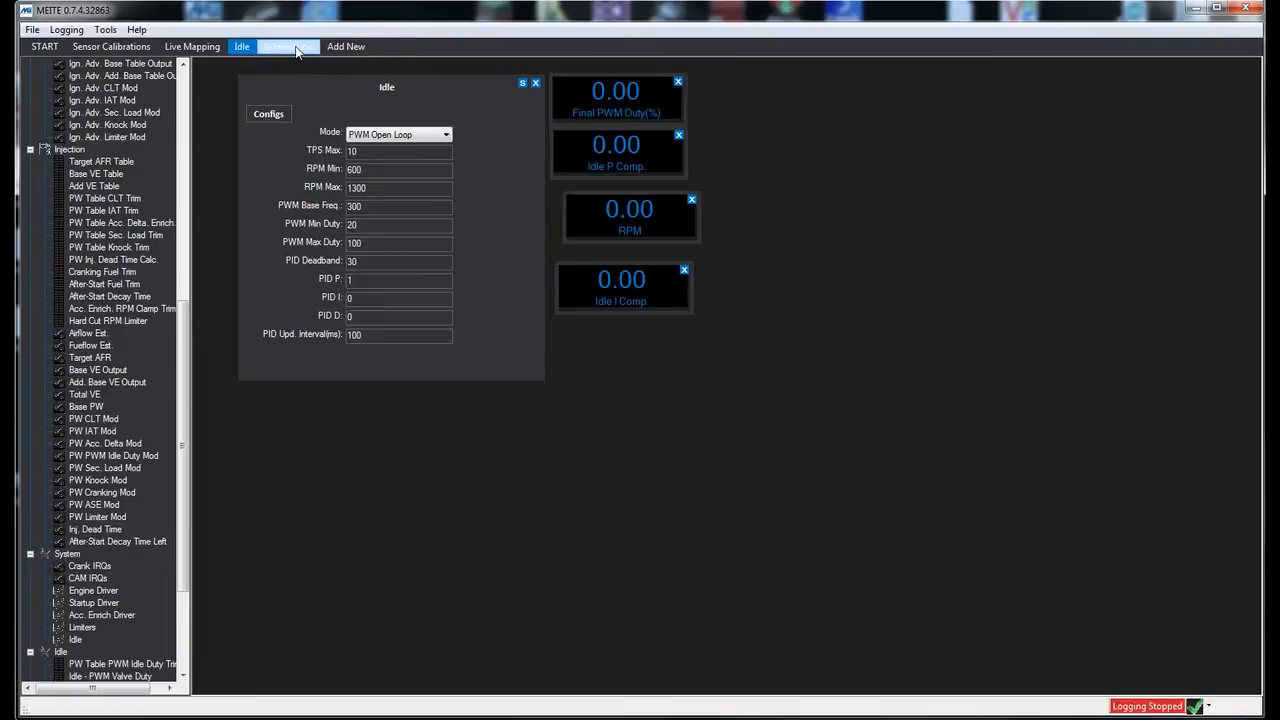
left_click(288, 46)
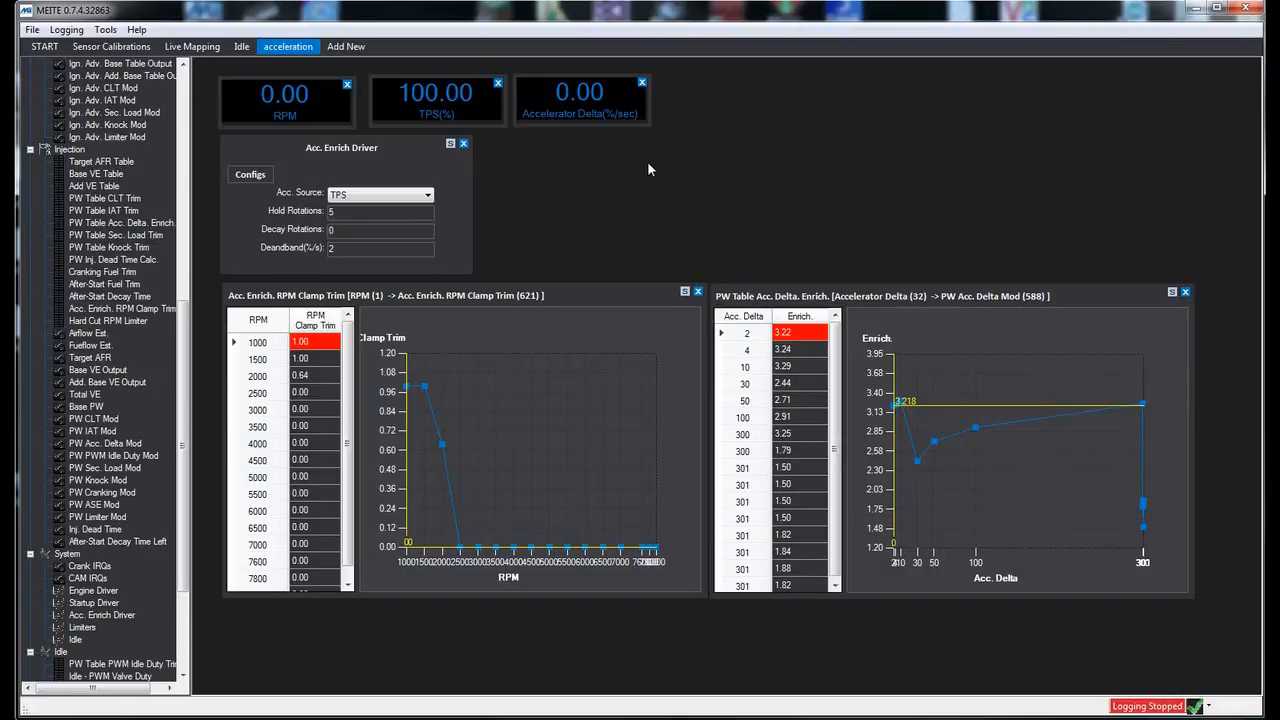
mouse_move(608, 204)
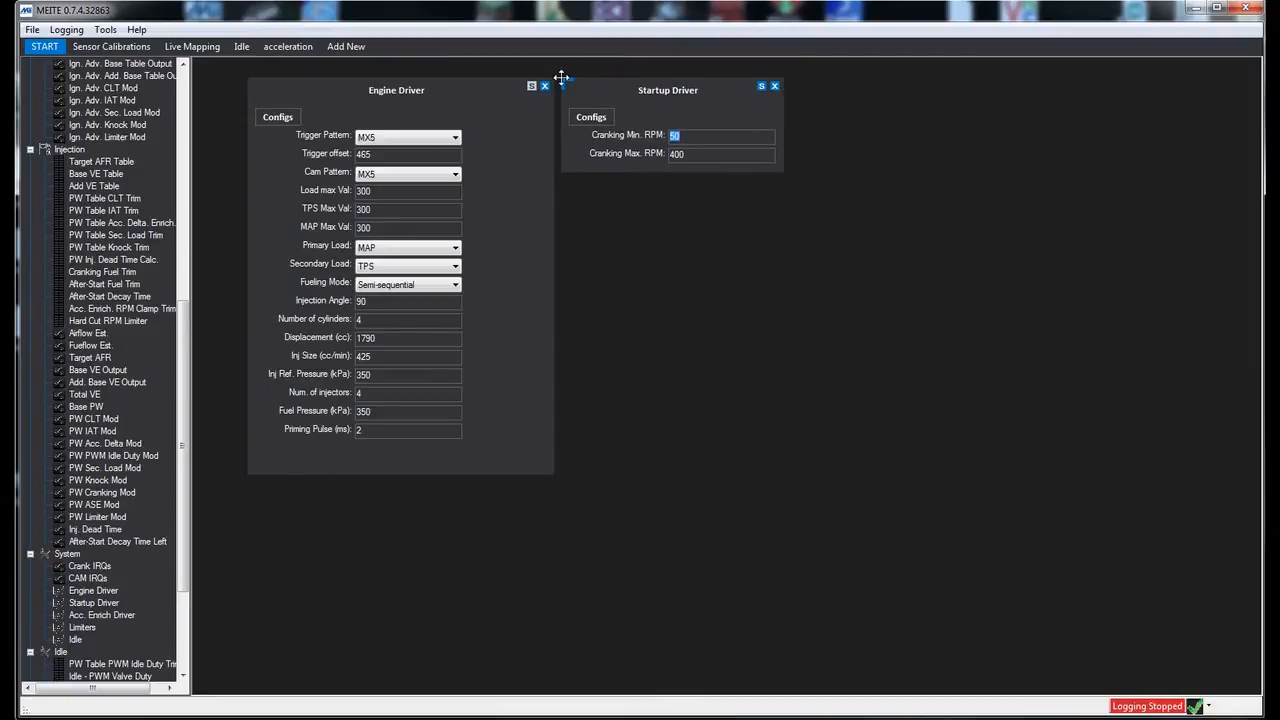
mouse_move(790, 412)
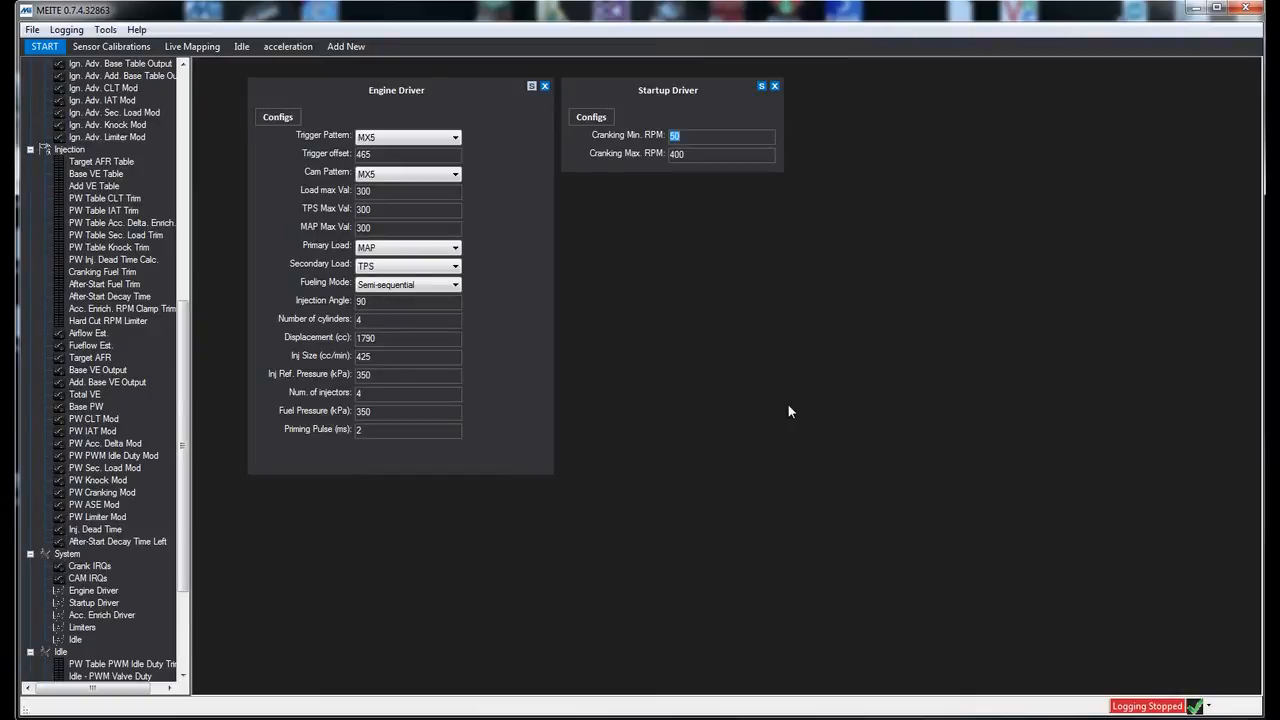
mouse_move(356, 8)
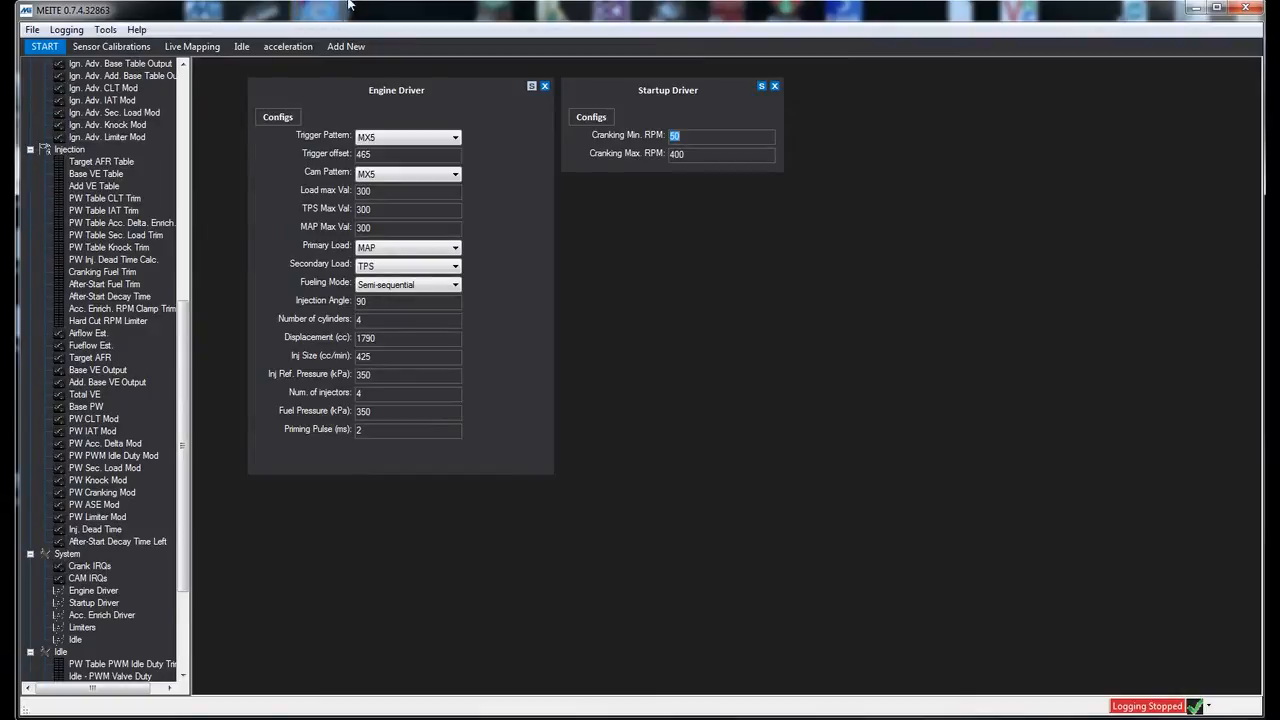
mouse_move(822, 260)
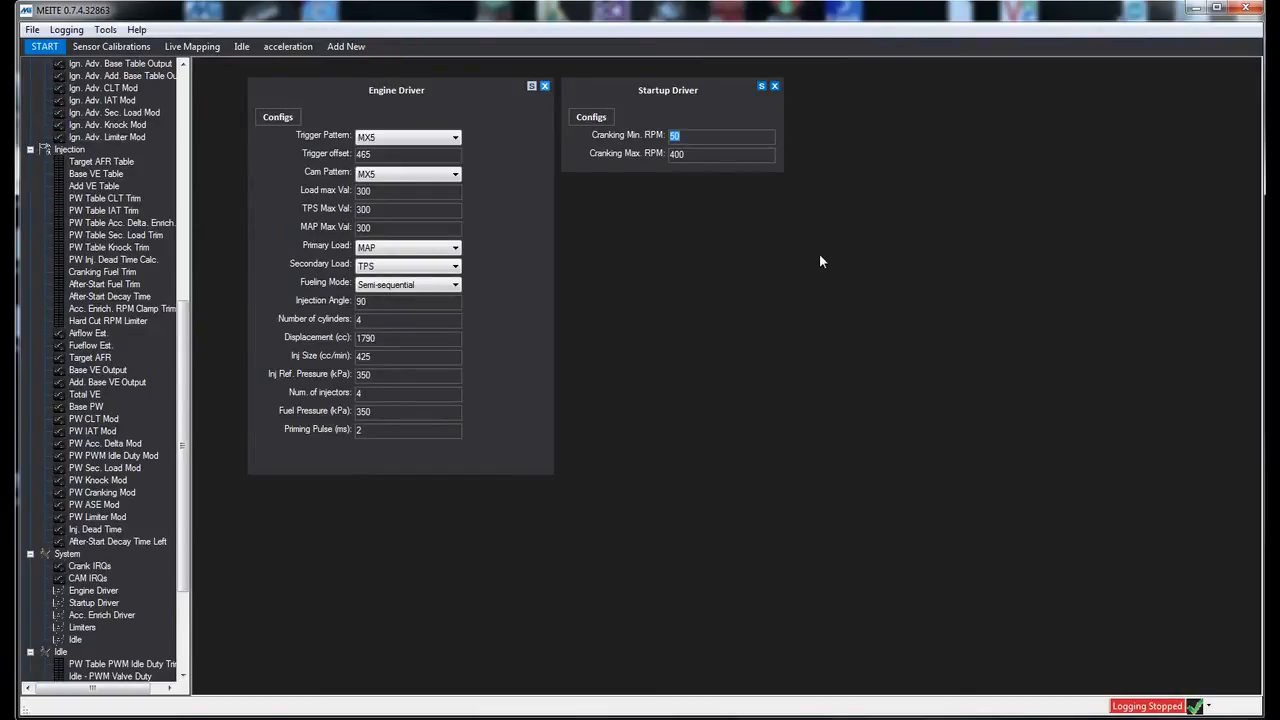
mouse_move(1224, 716)
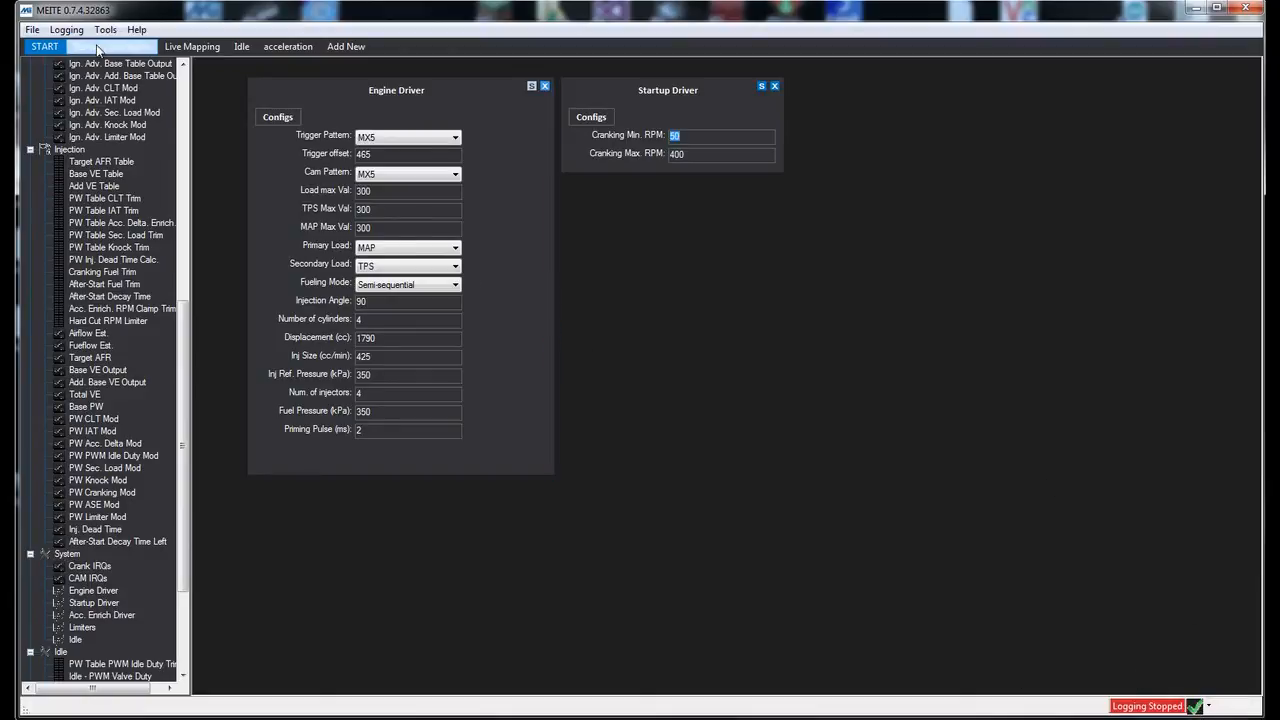
left_click(112, 46)
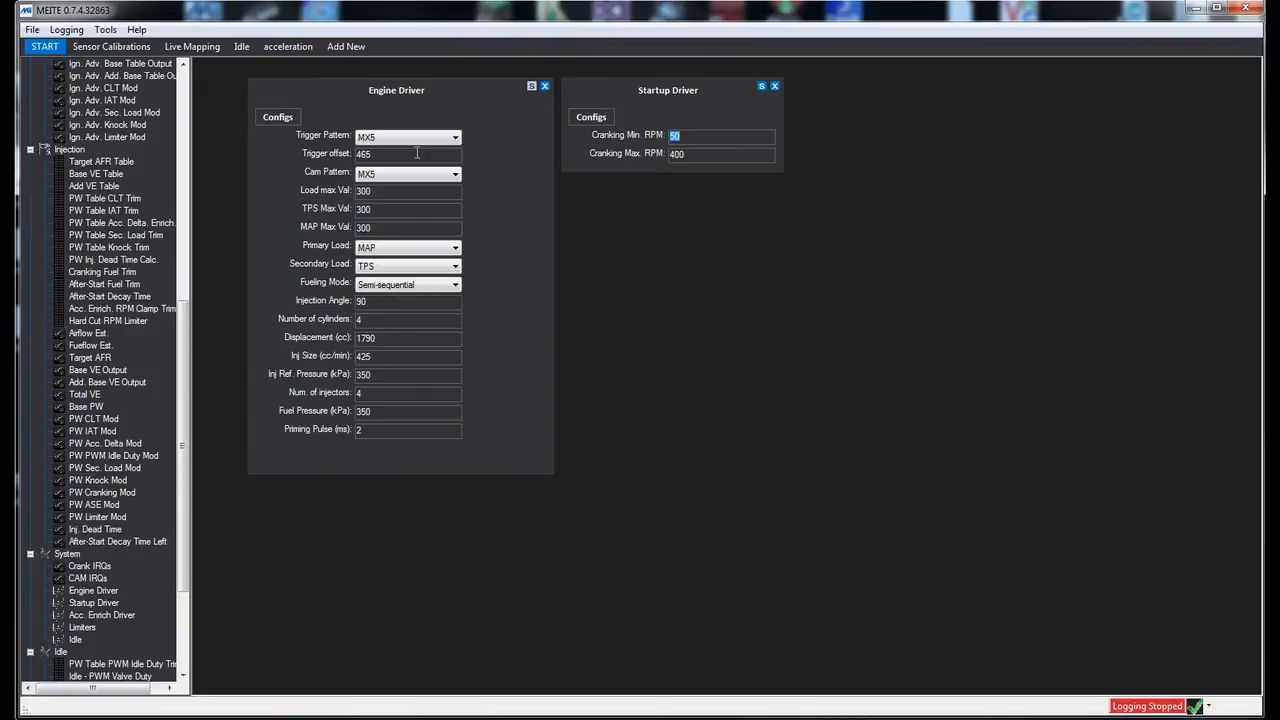
mouse_move(520, 174)
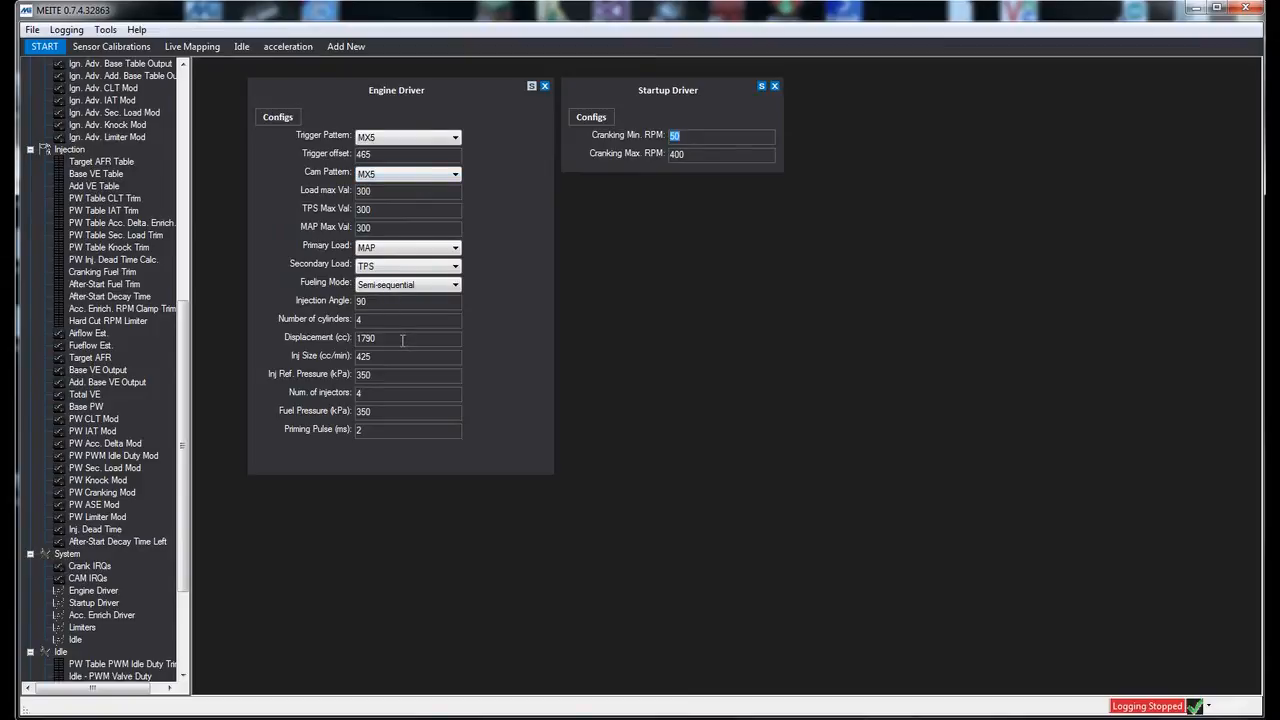
mouse_move(392, 308)
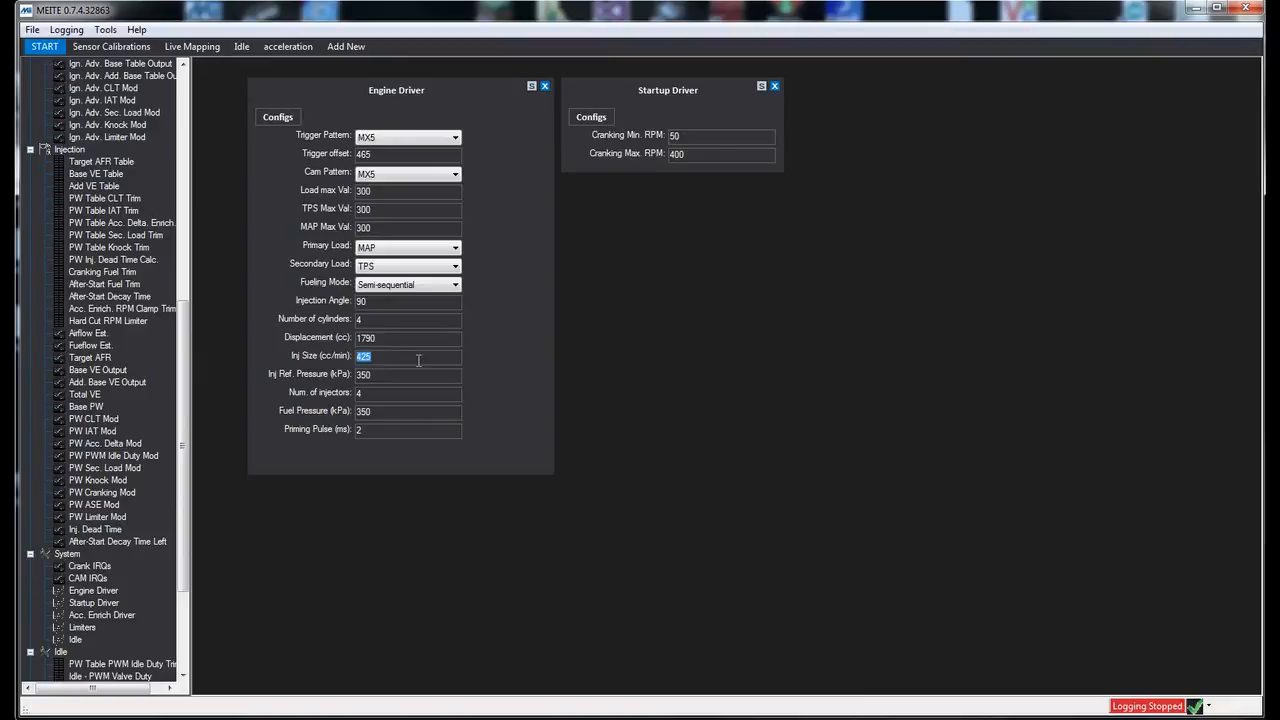
mouse_move(416, 360)
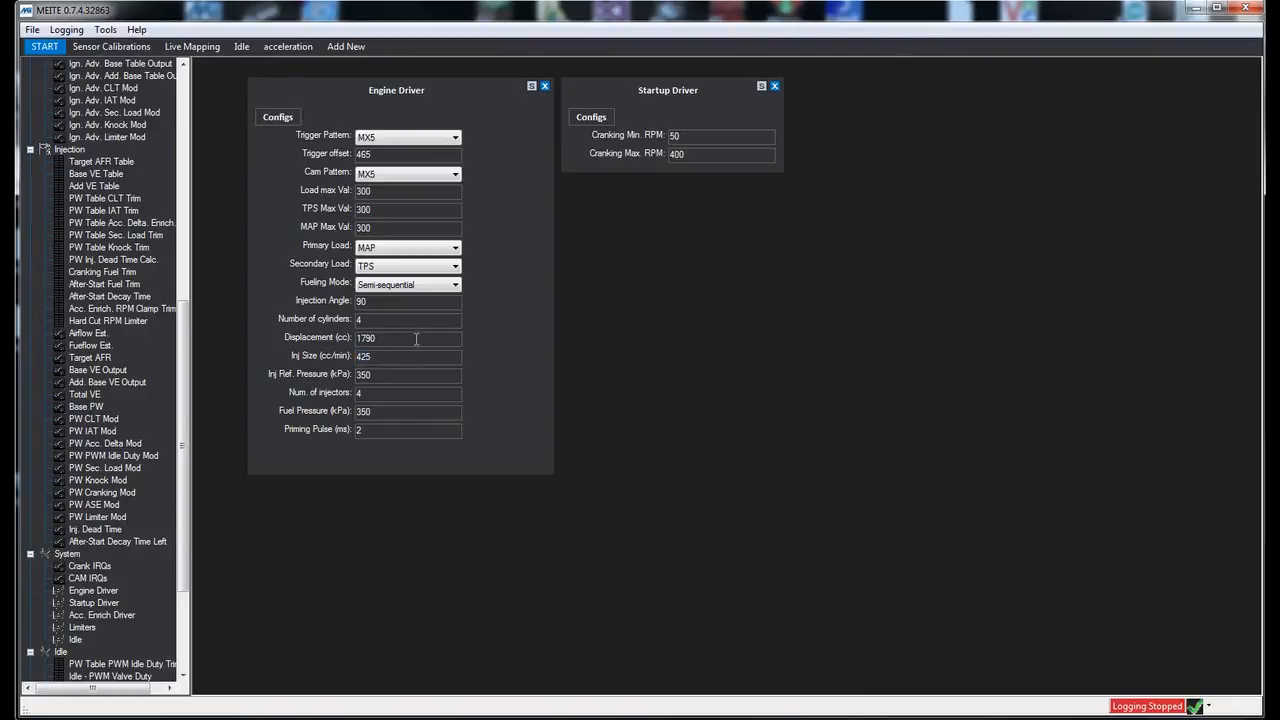
mouse_move(334, 222)
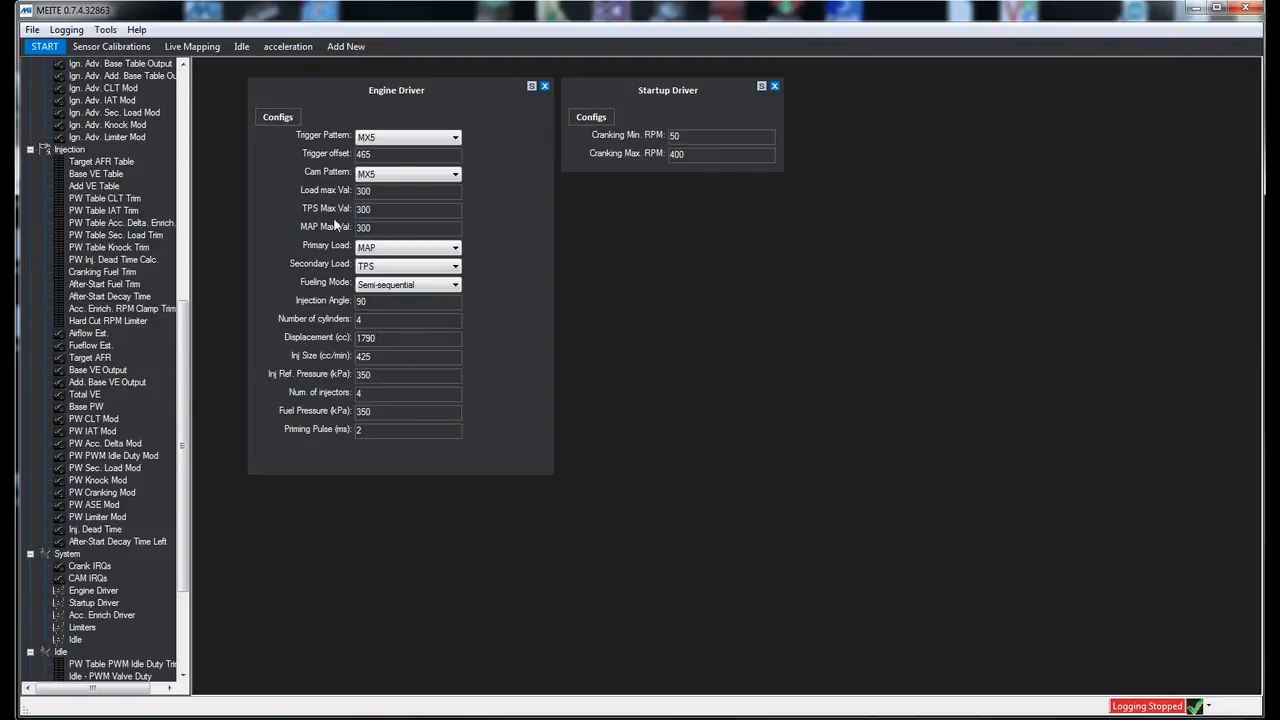
left_click(192, 46)
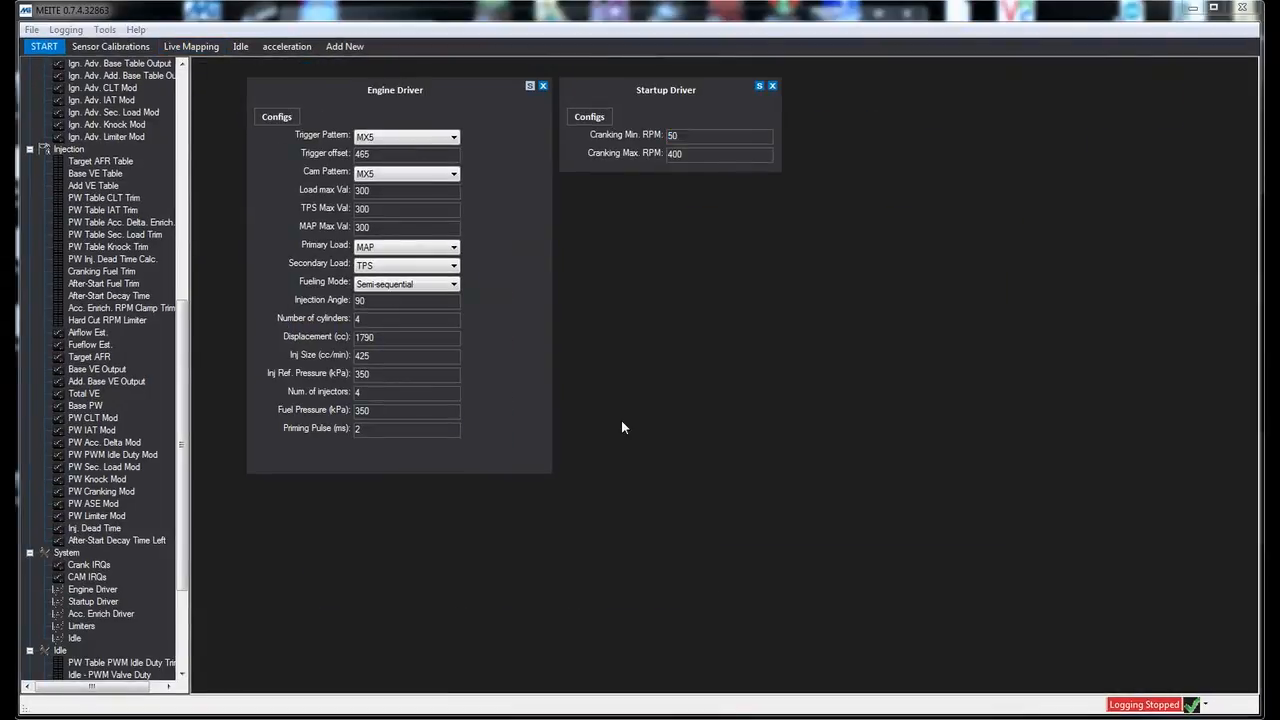
mouse_move(614, 396)
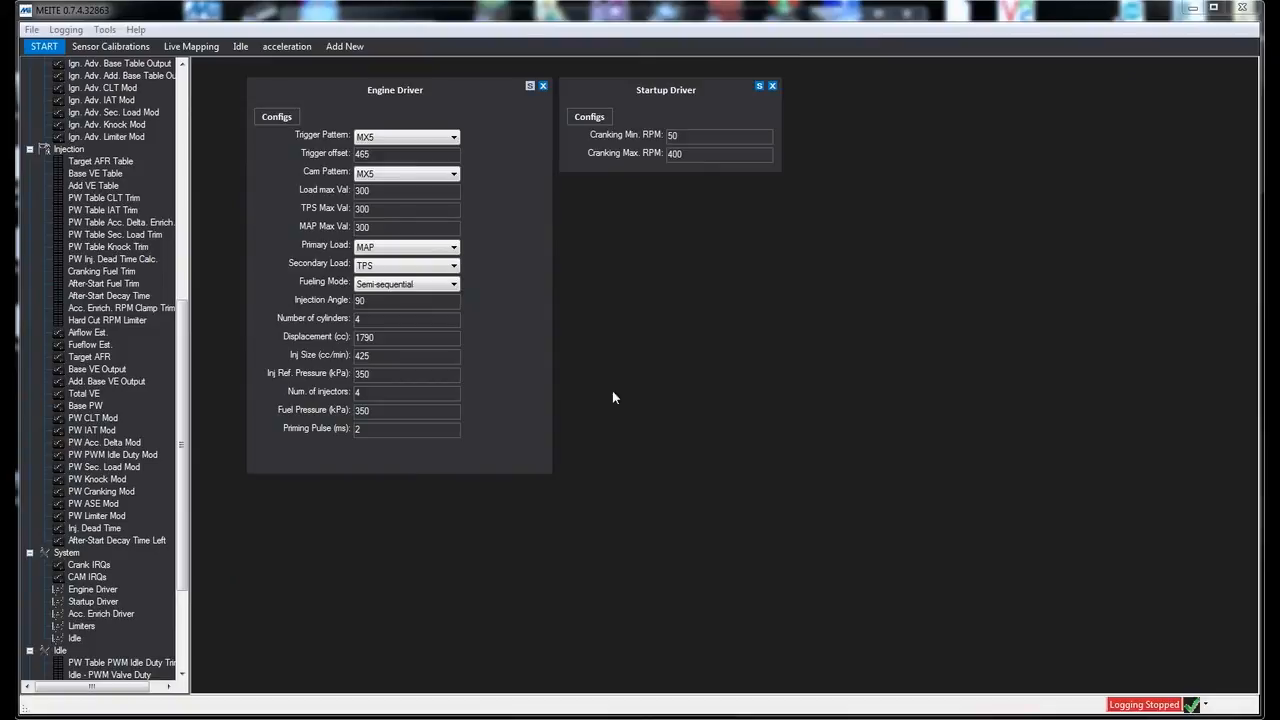
mouse_move(746, 332)
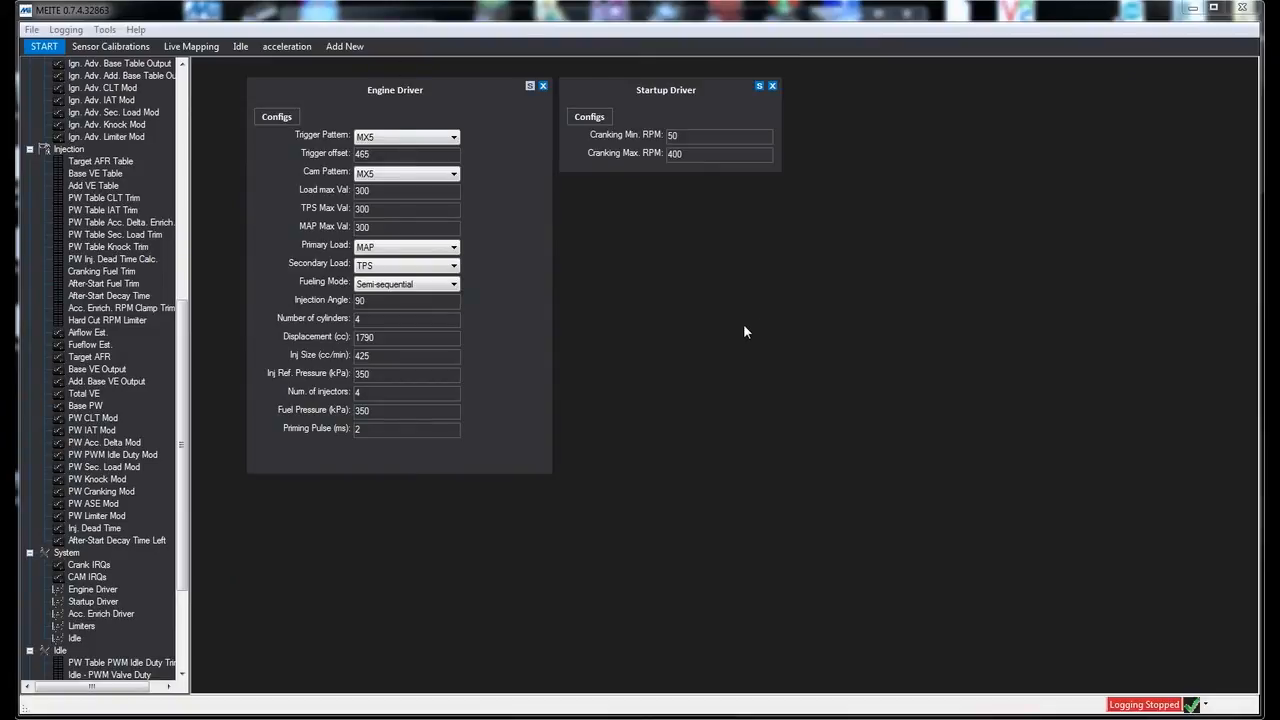